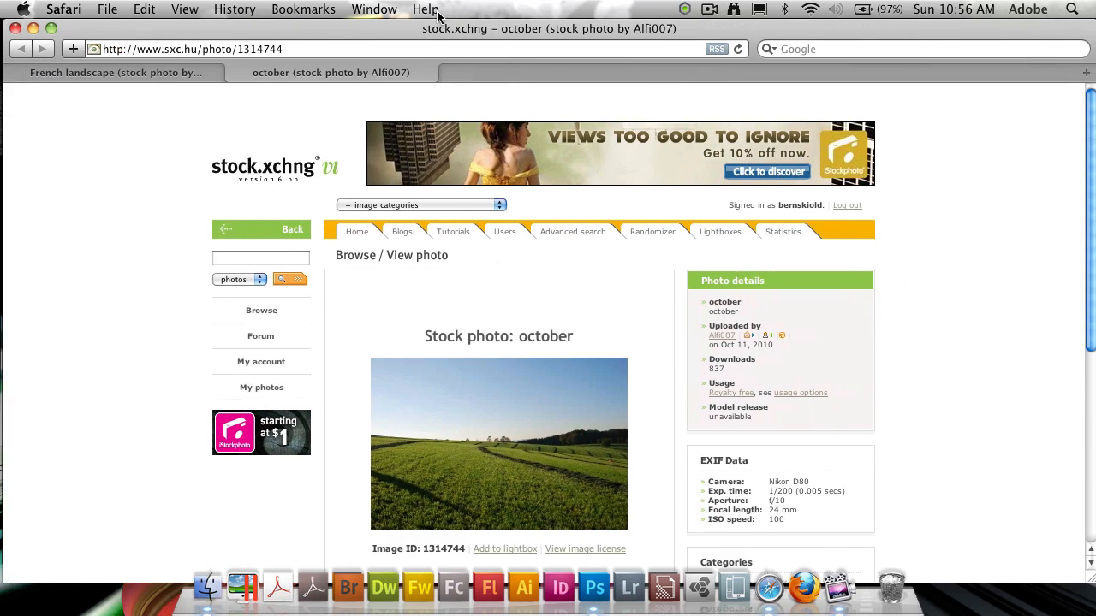
Step: Compare the French landscape sky photo tab with the october field photo tab in Safari
click(115, 72)
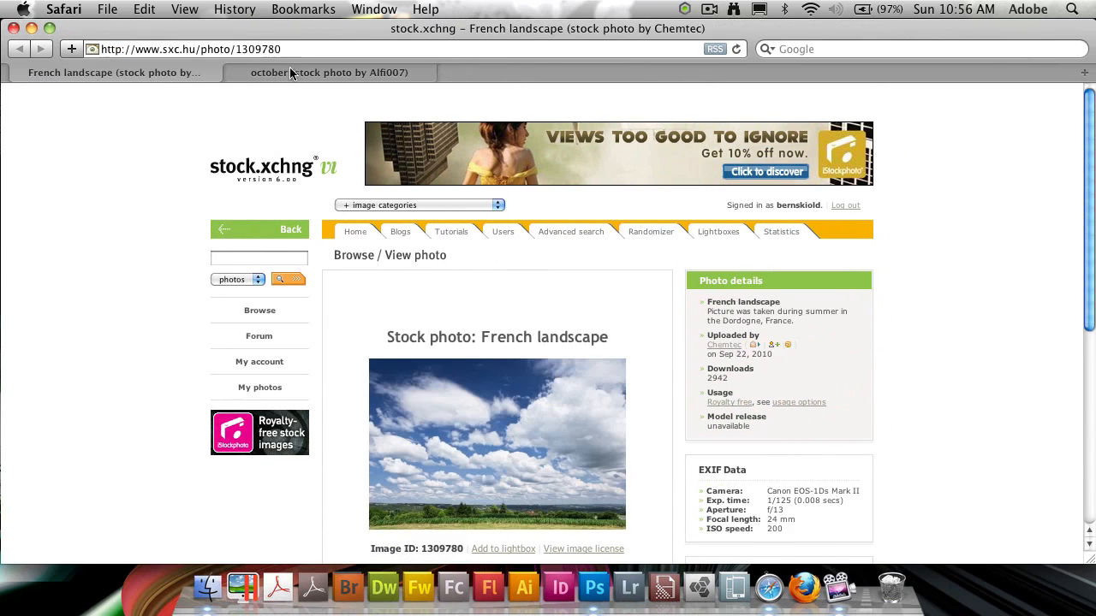
scroll(down, 3)
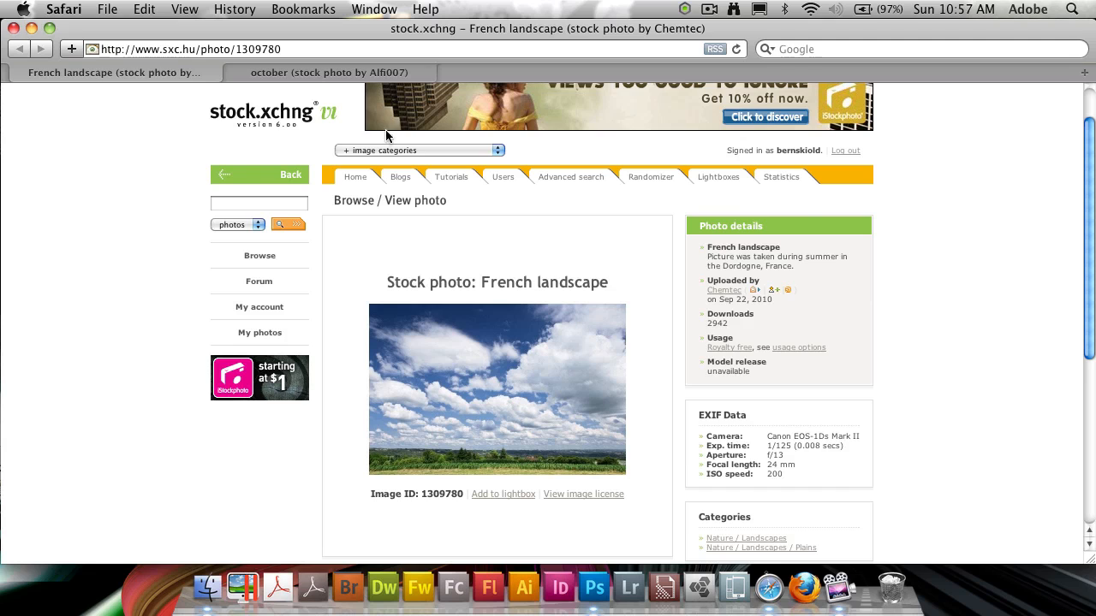
click(325, 72)
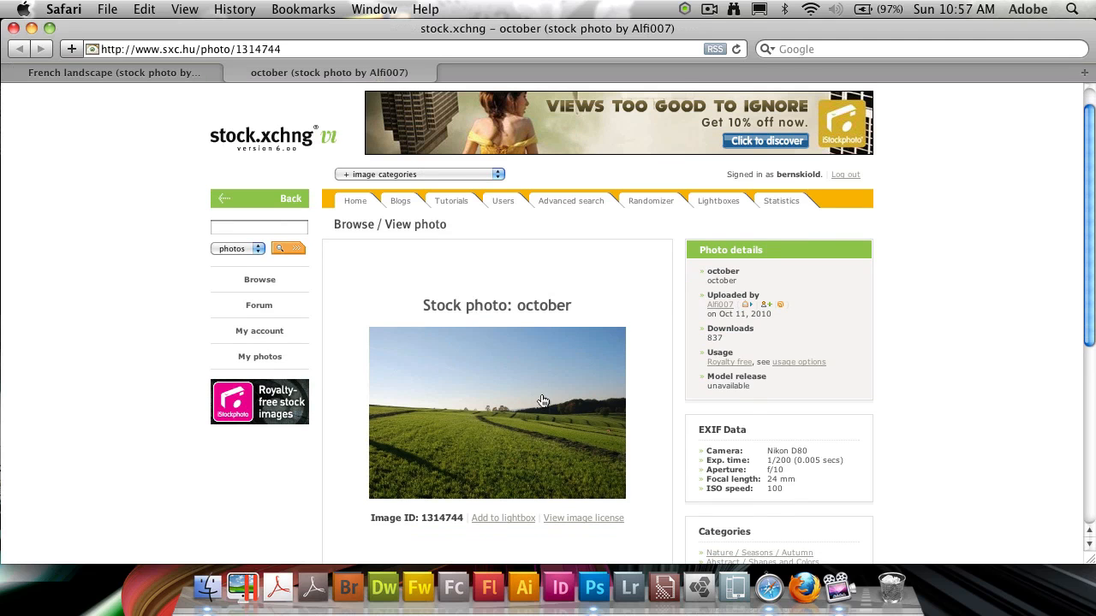
mouse_move(445, 264)
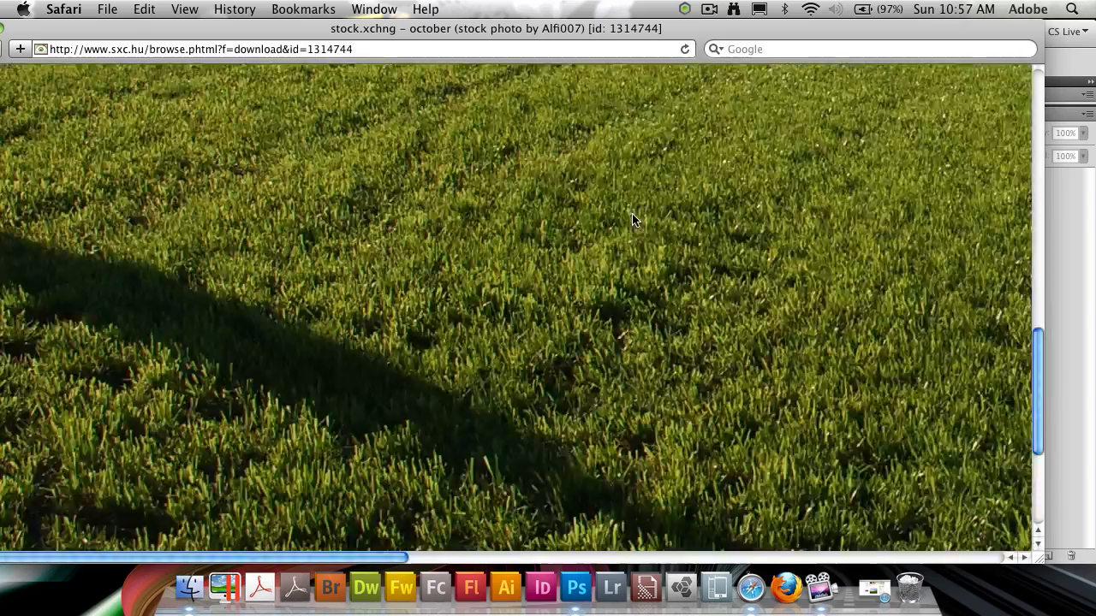
Step: Copy the field photo, create a Clipboard-preset document, and stack field and cloud layers
right_click(633, 221)
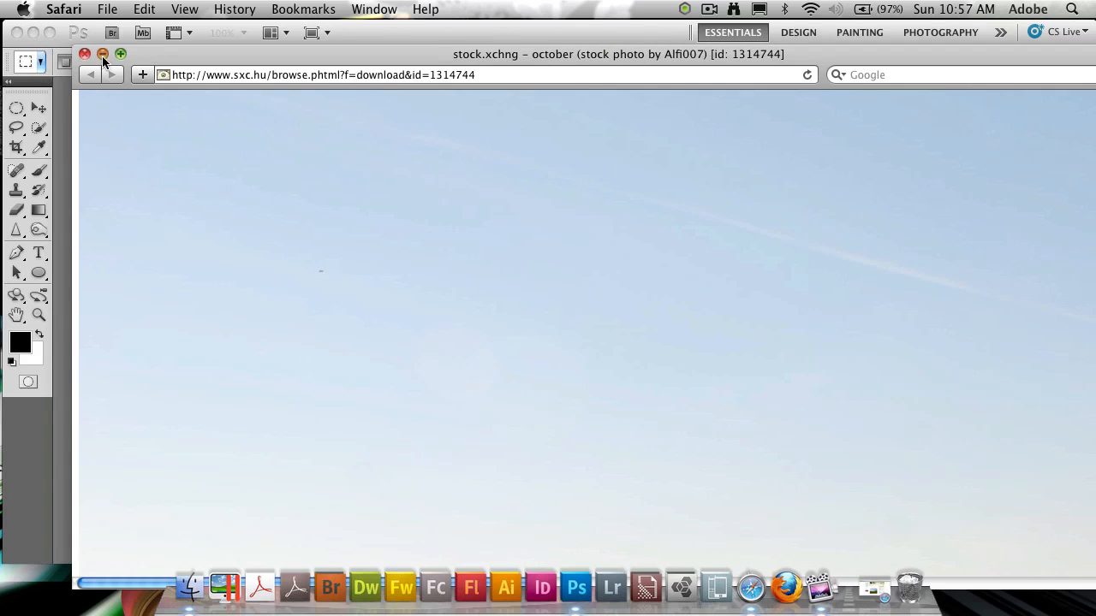
click(136, 12)
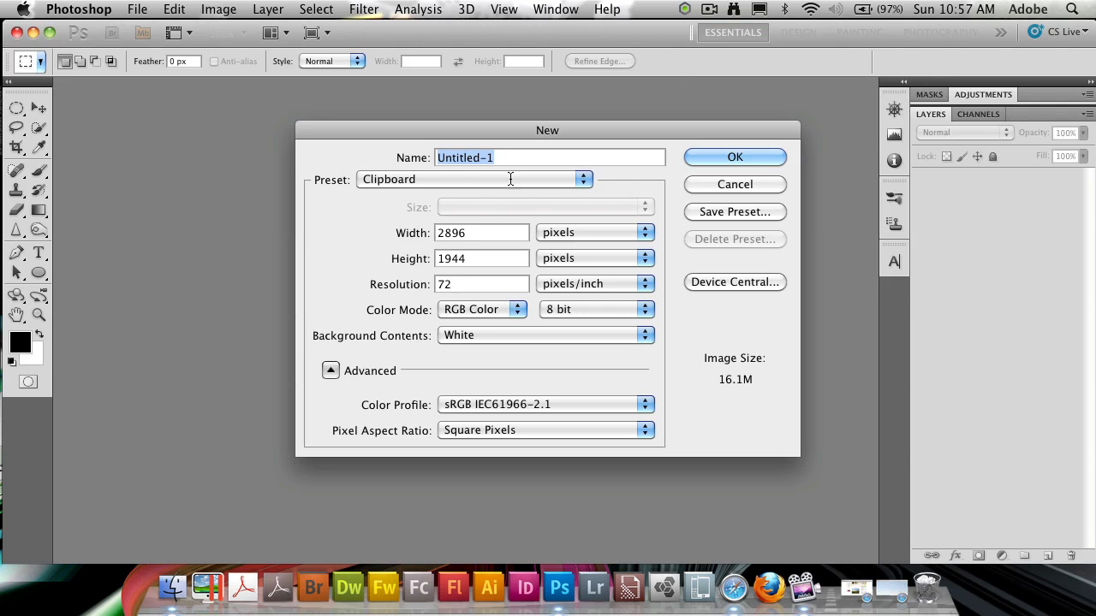
click(734, 156)
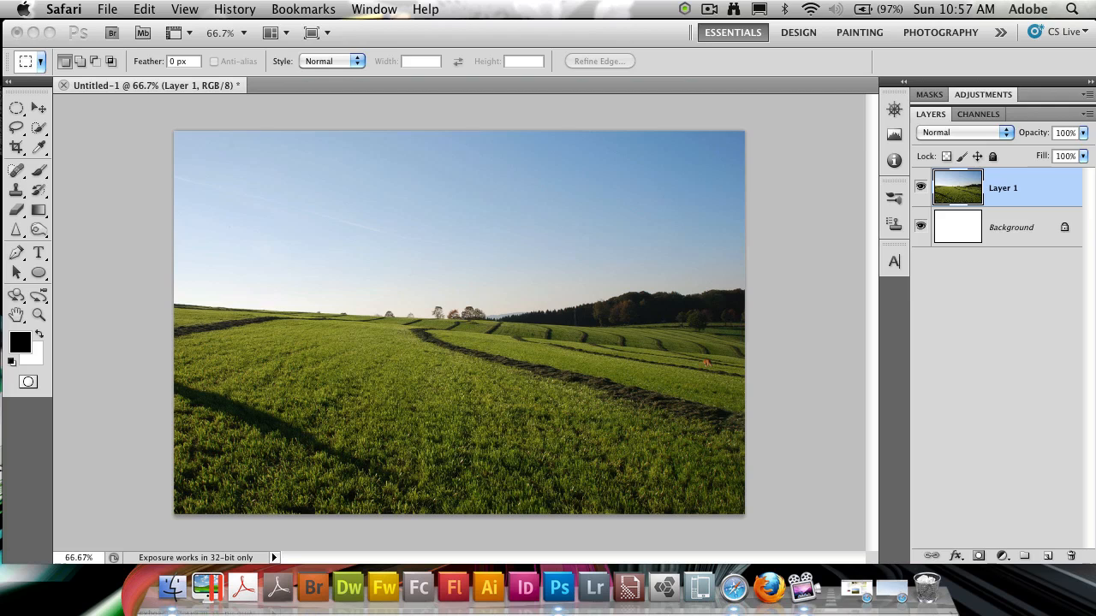
mouse_move(524, 427)
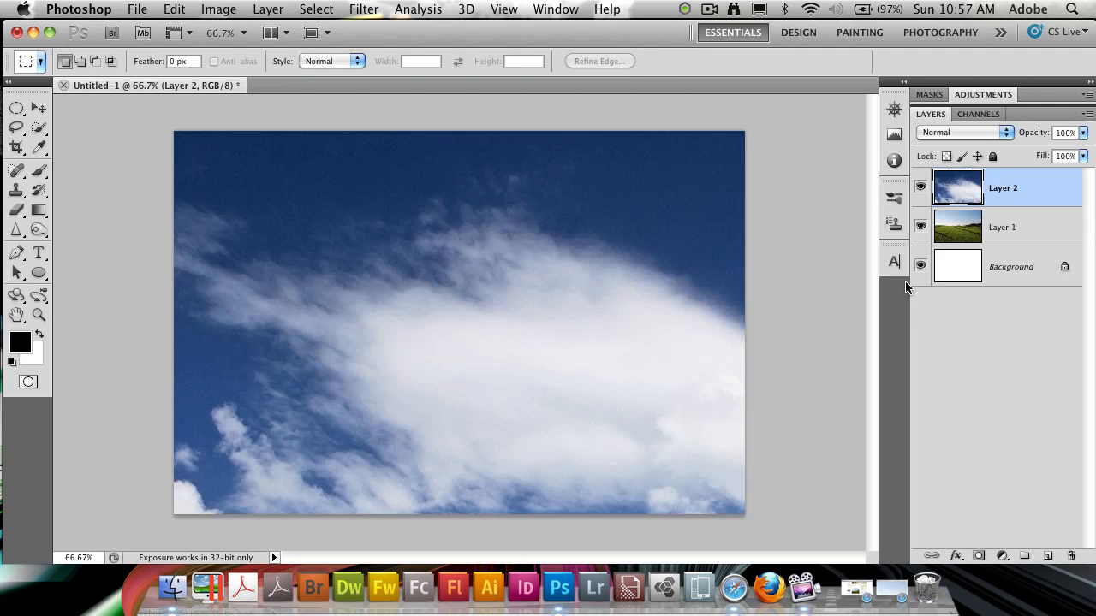
click(1002, 227)
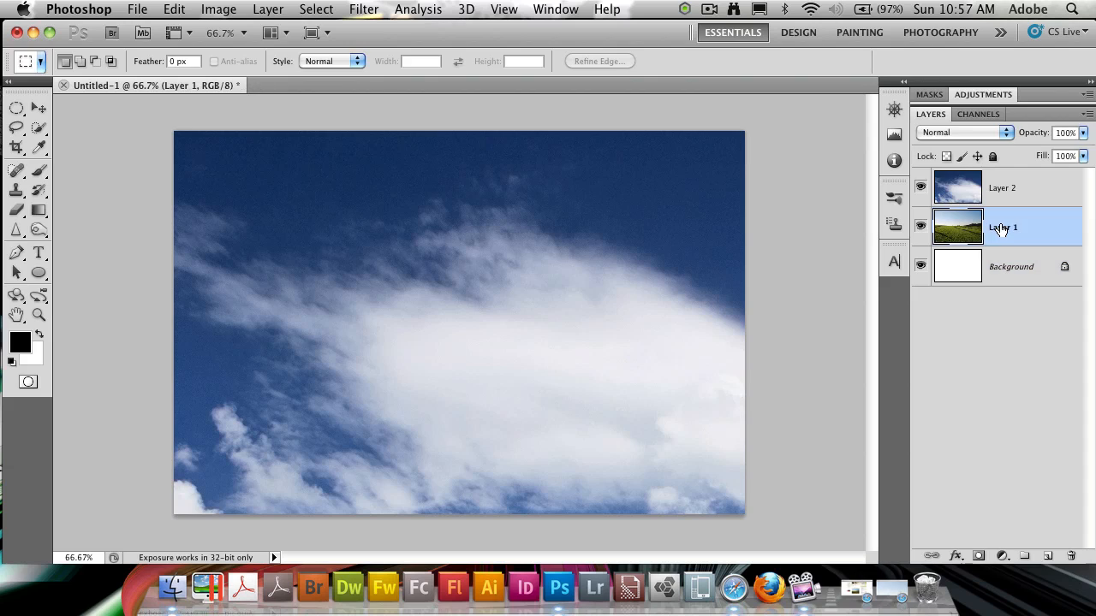
click(1010, 189)
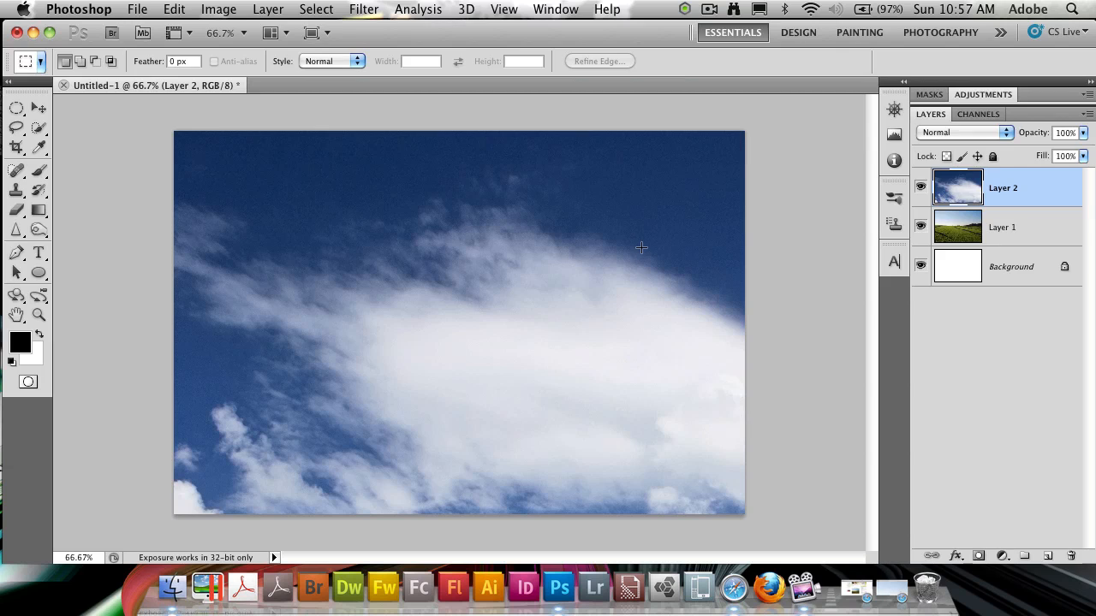
Step: Select the field layer to merge it into the Background
click(1011, 226)
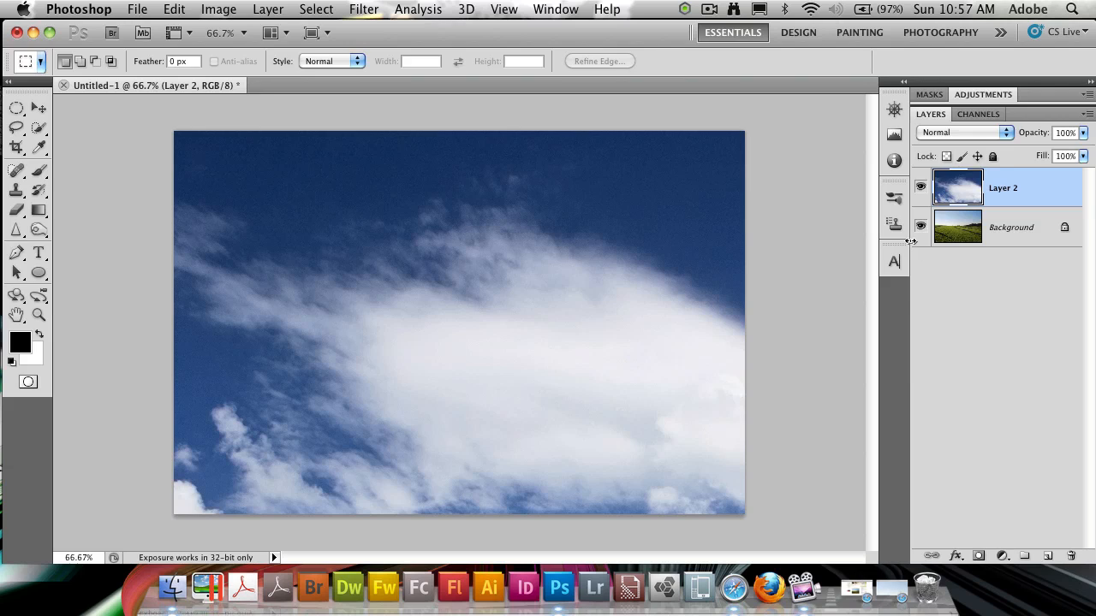
mouse_move(805, 190)
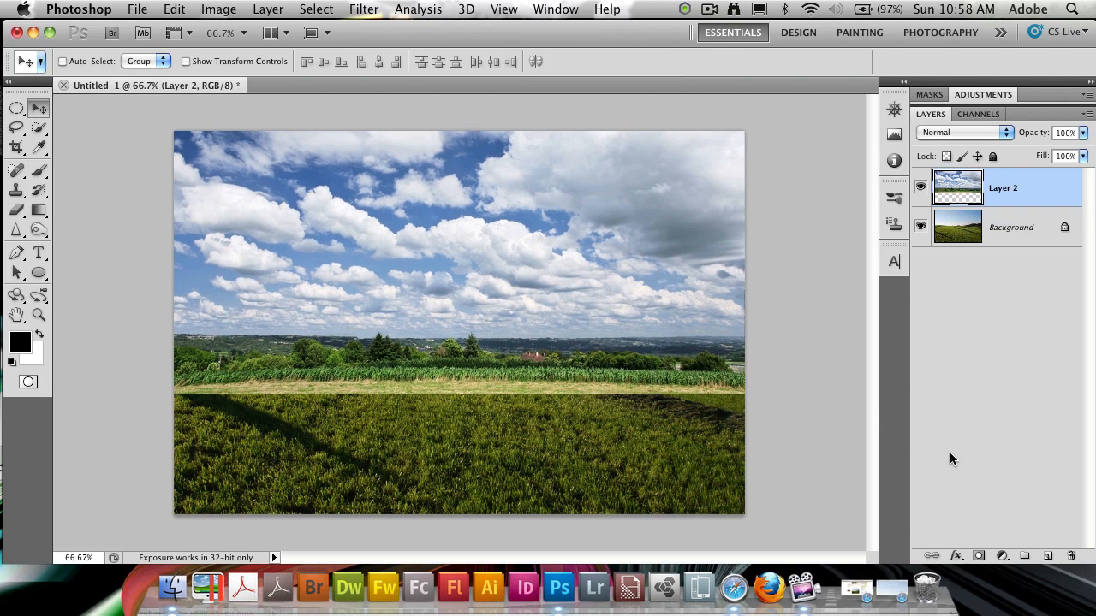
Step: Add a layer mask to the sky layer and enlarge the brush
click(978, 555)
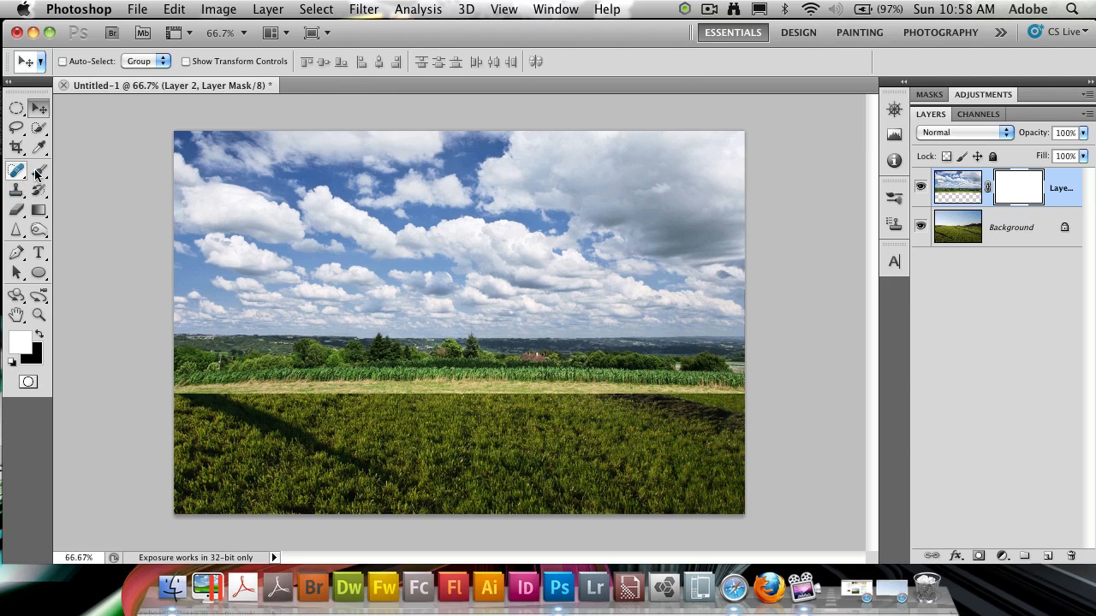
click(17, 169)
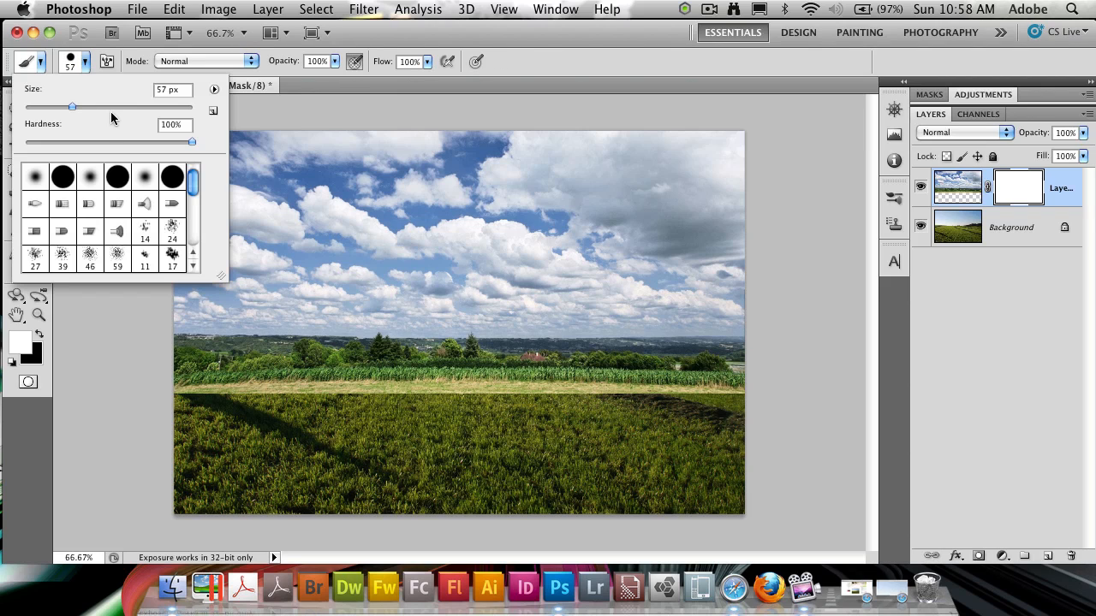
drag(72, 107, 109, 106)
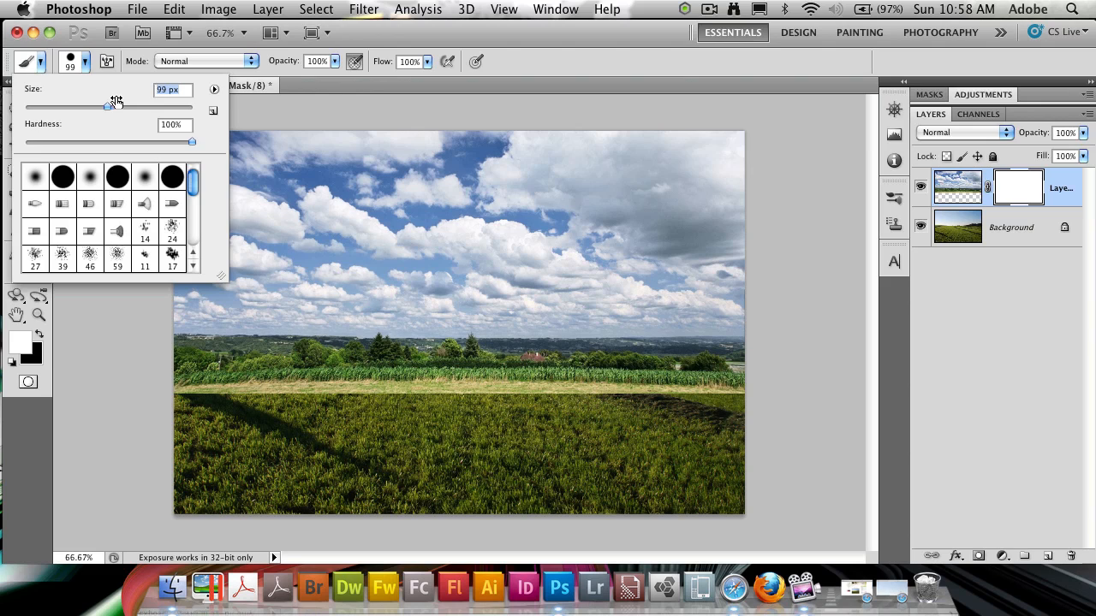
drag(108, 106, 125, 106)
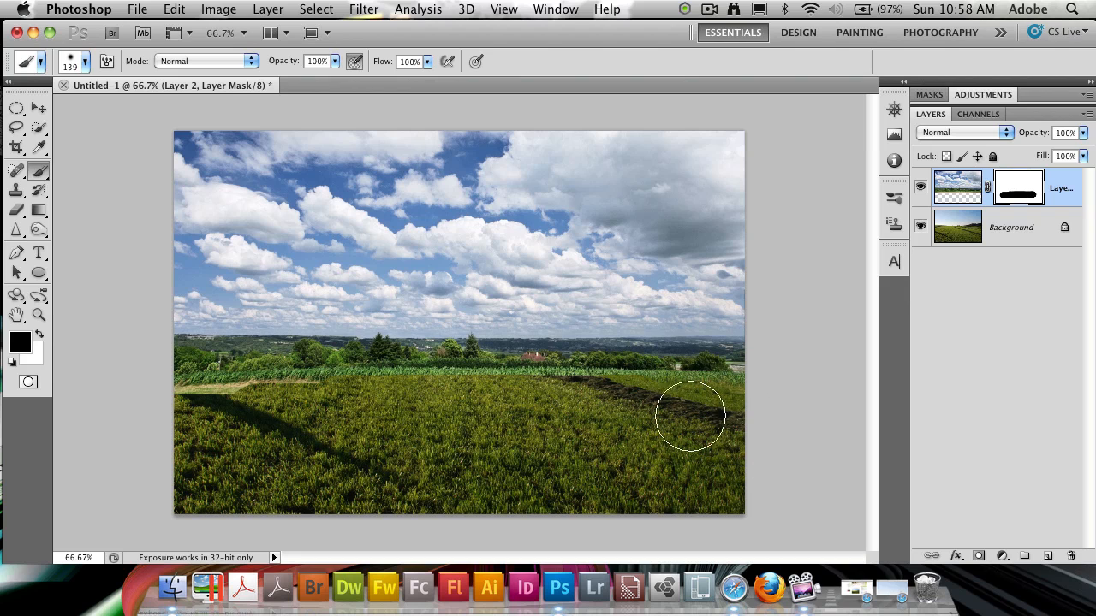
Step: Paint the mask to reveal the october field and right-side treeline below the clouds
drag(689, 417, 565, 362)
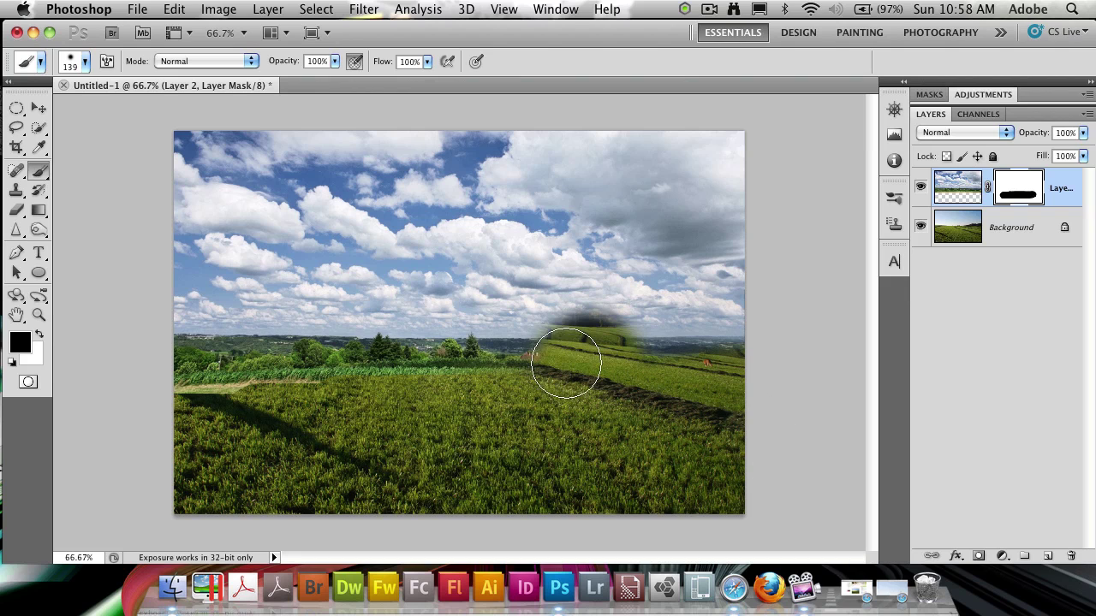
drag(564, 360, 167, 389)
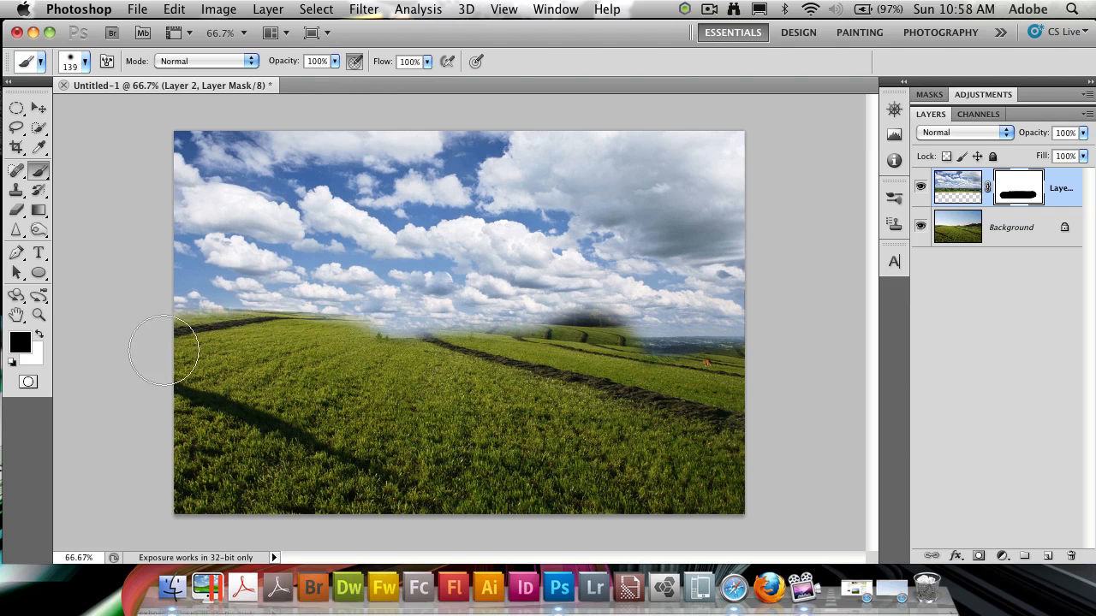
drag(163, 349, 792, 341)
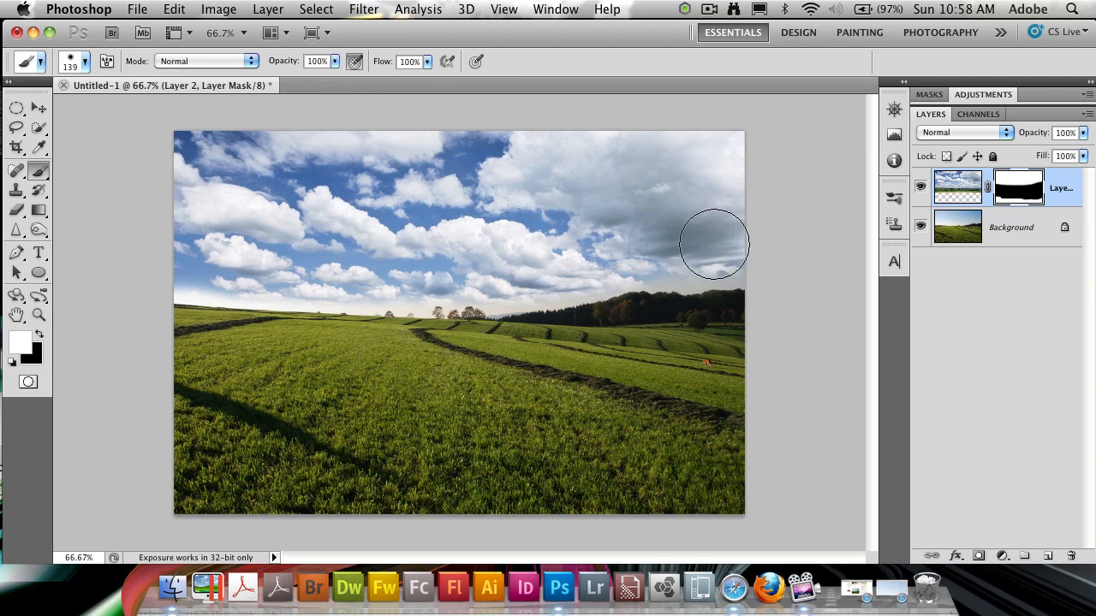
drag(715, 243, 738, 291)
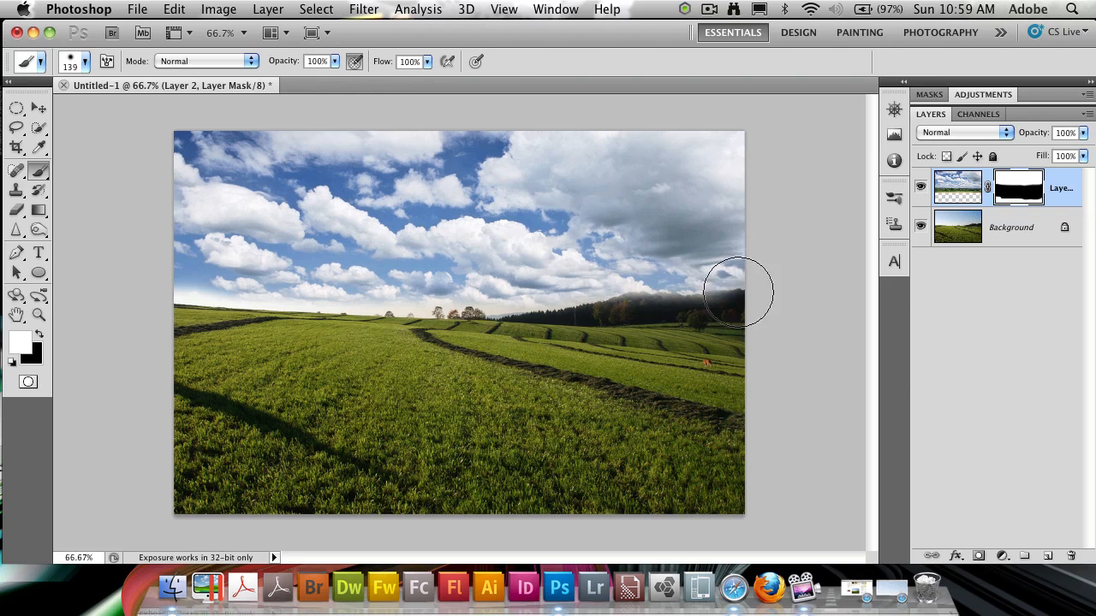
drag(738, 291, 633, 333)
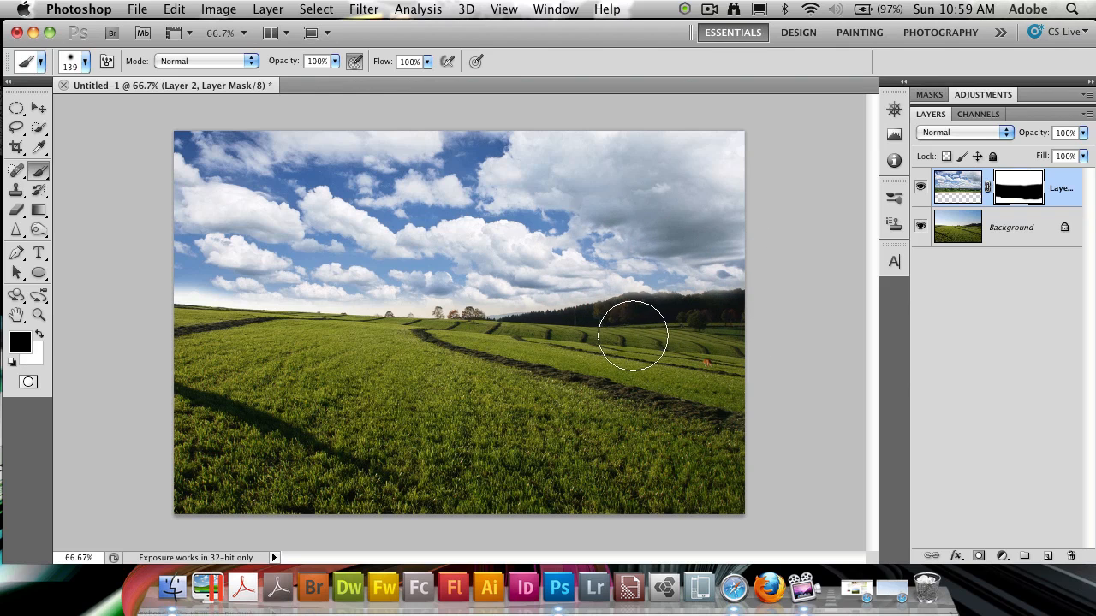
mouse_move(455, 343)
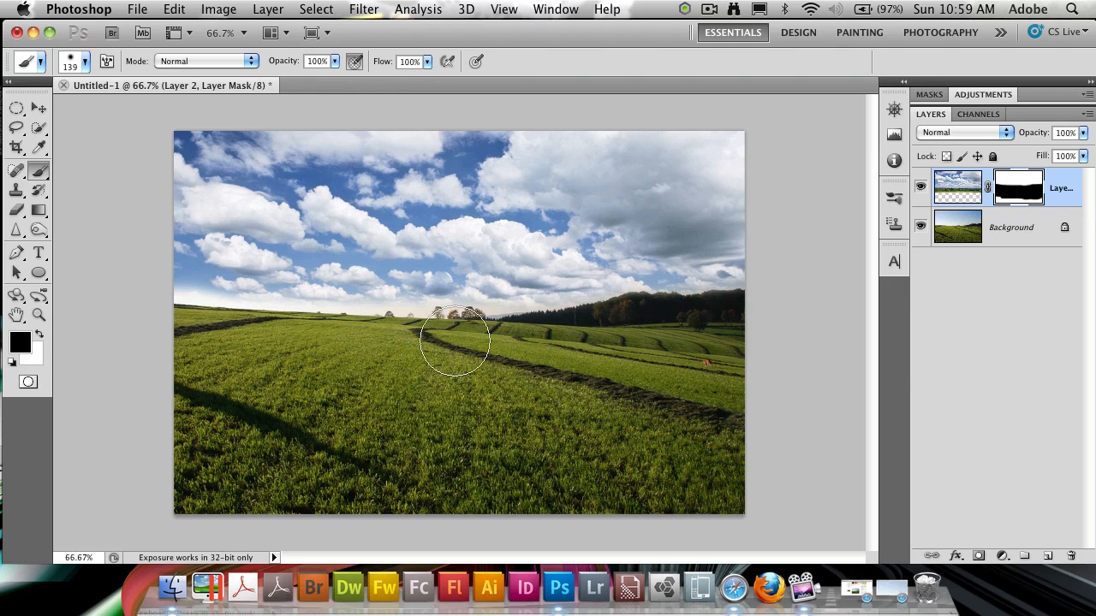
mouse_move(531, 133)
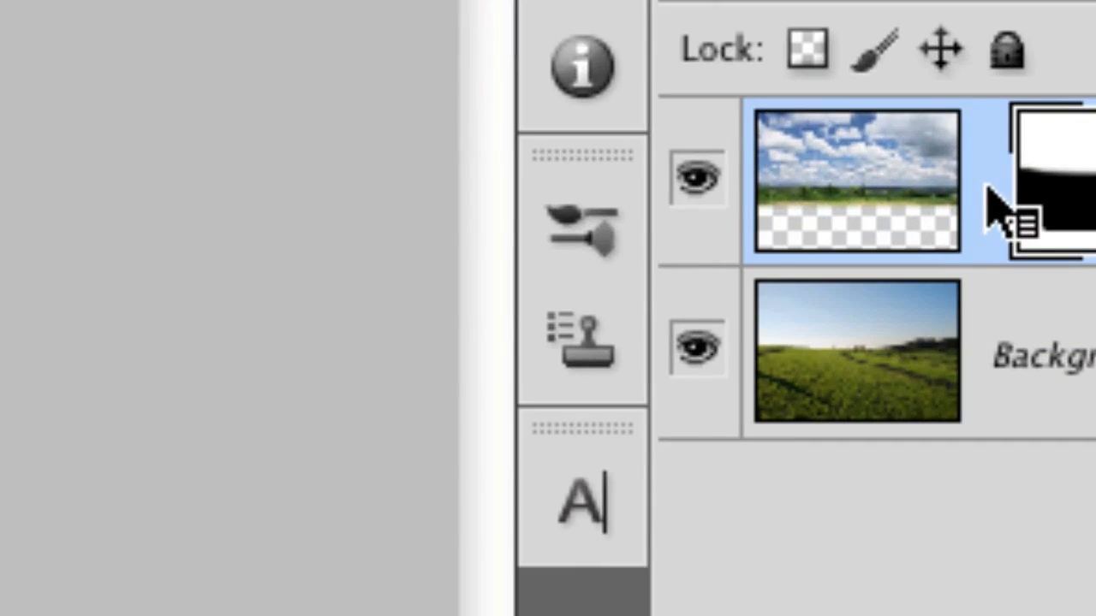
mouse_move(980, 205)
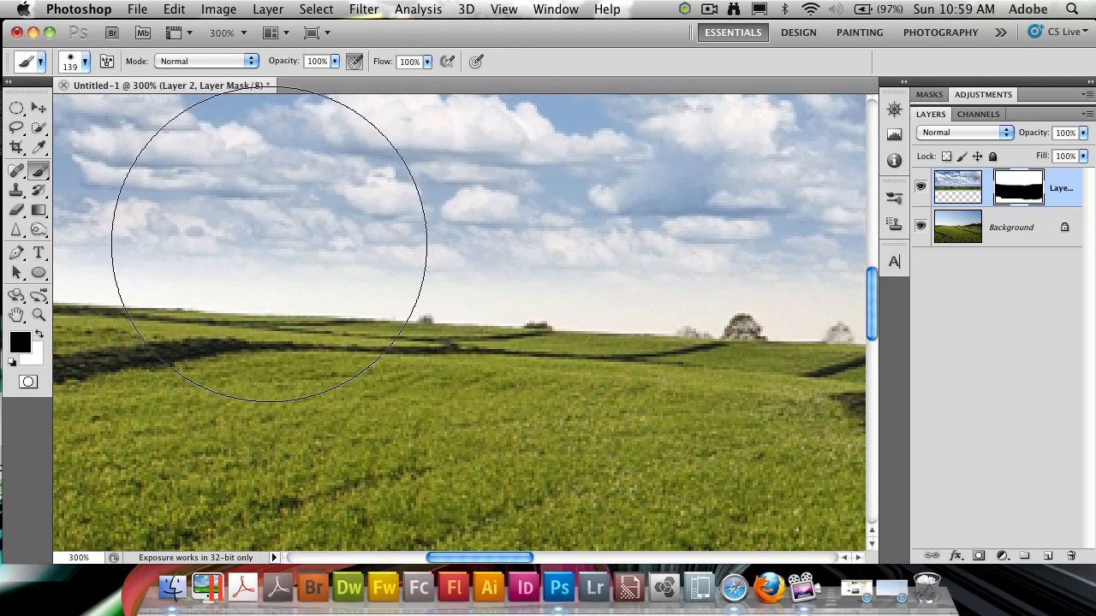
Step: Shrink the brush to a small size for horizon detail
click(89, 64)
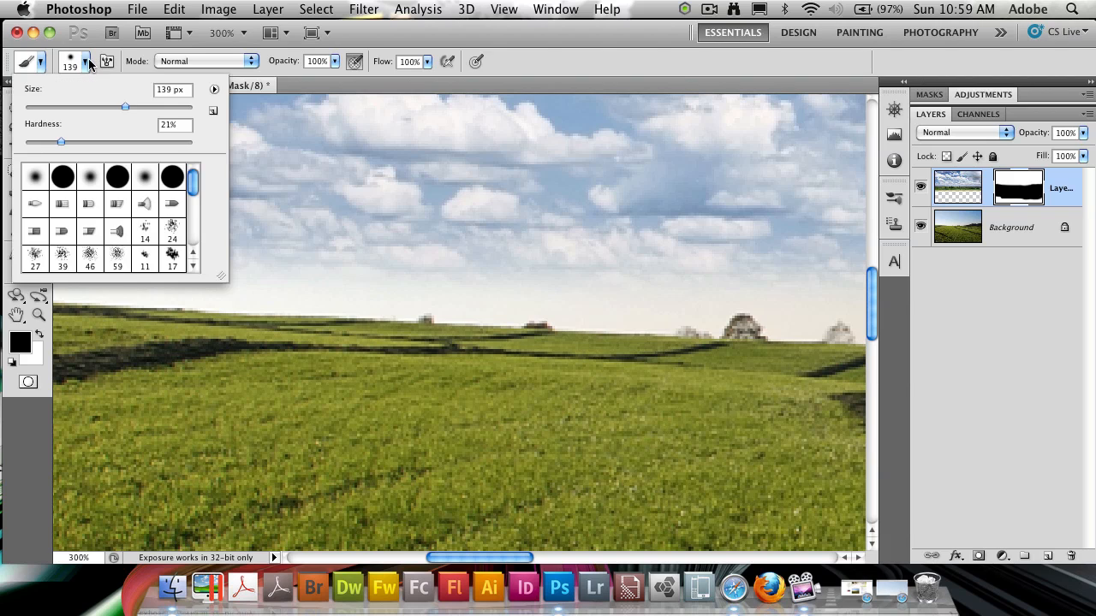
drag(125, 107, 45, 107)
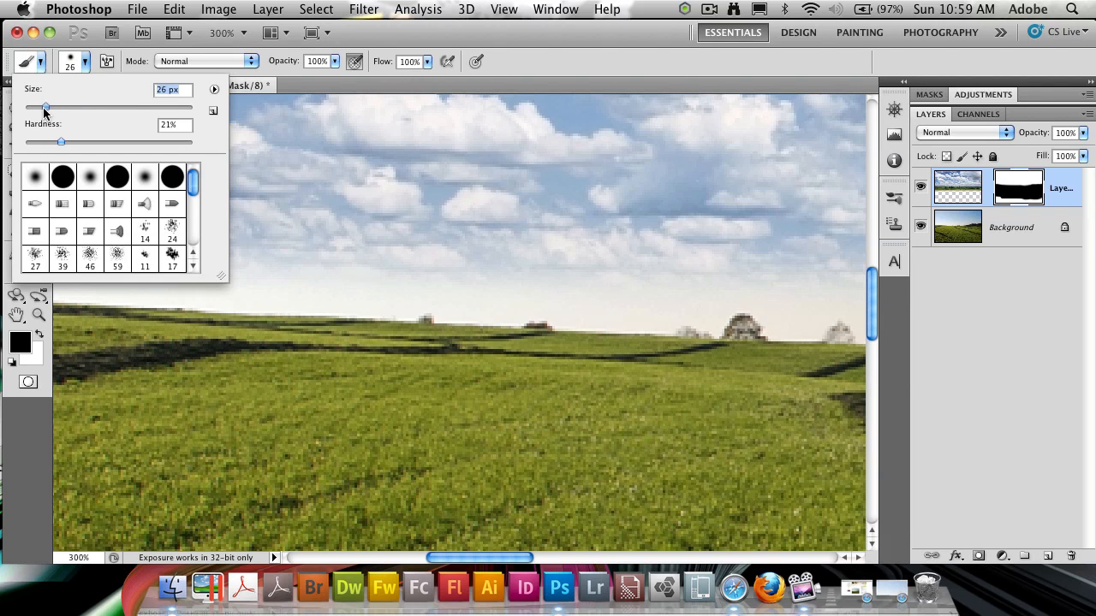
drag(45, 107, 60, 107)
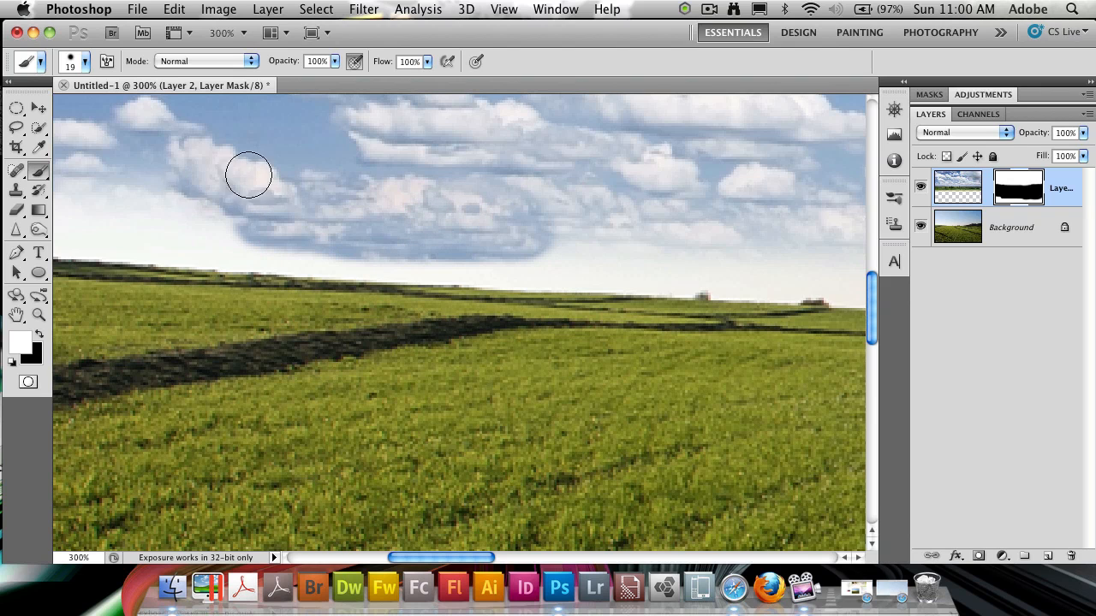
scroll(right, 3)
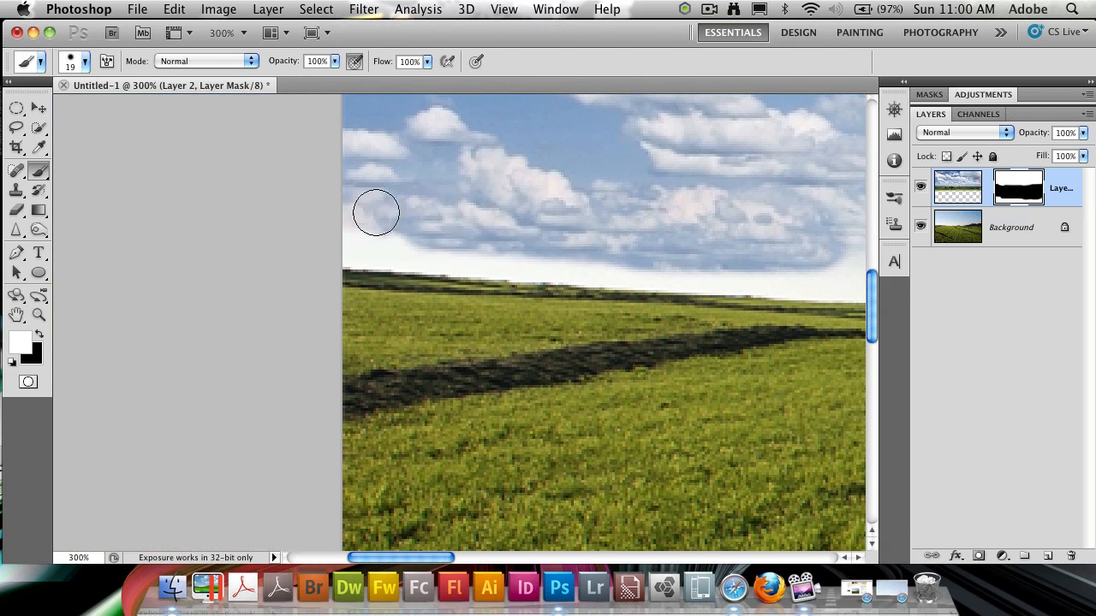
click(85, 62)
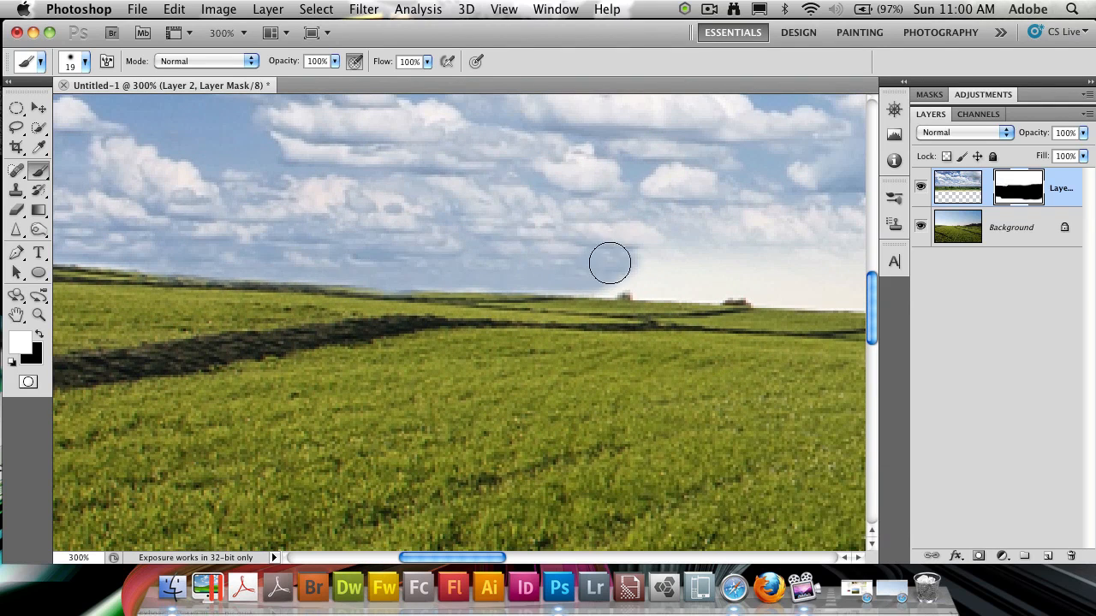
Step: Paint the mask along the horizon to reveal the distant tree and buildings
drag(609, 263, 640, 277)
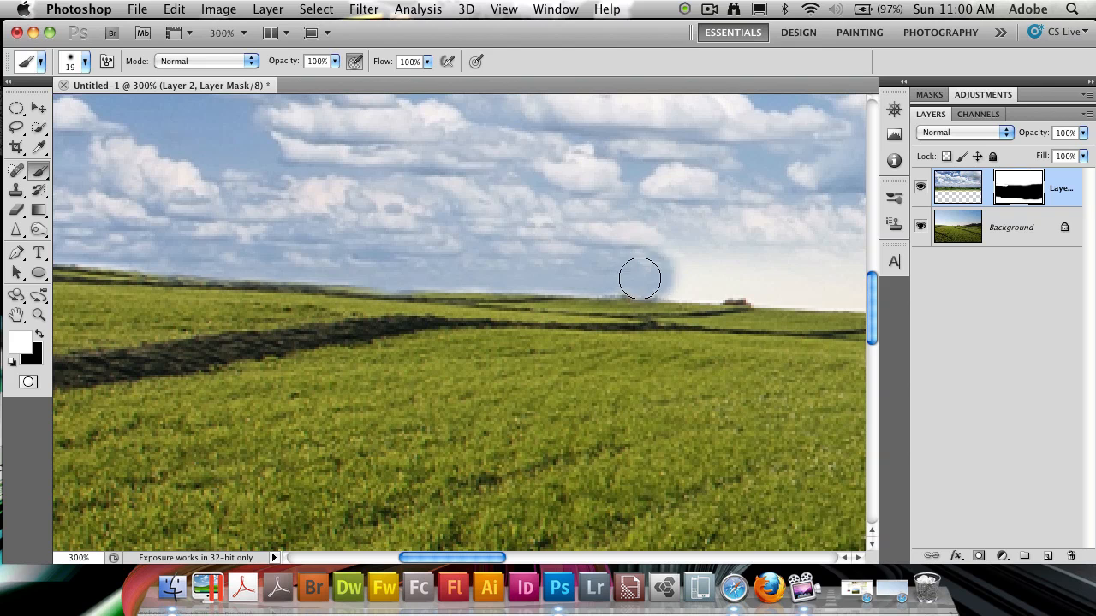
drag(640, 278, 765, 287)
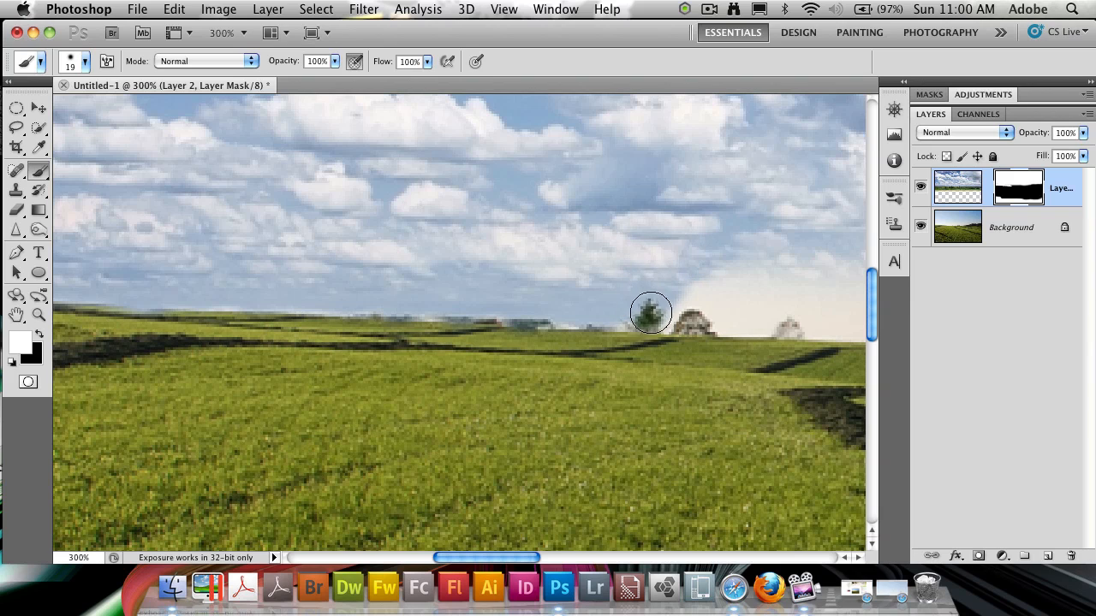
drag(650, 313, 666, 327)
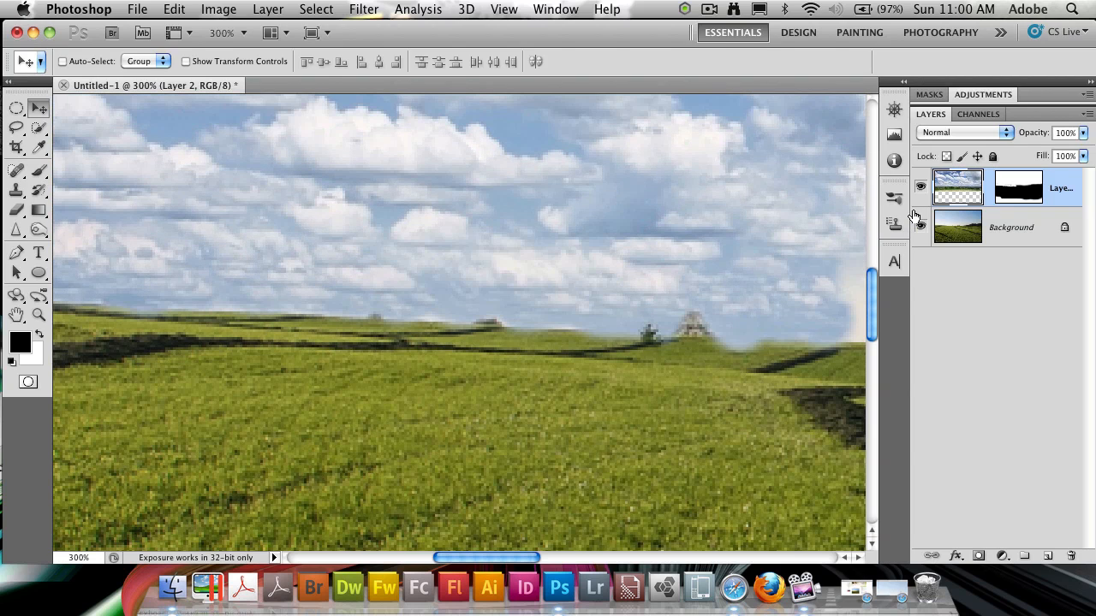
Step: Paint black and white on the sky mask around the central horizon trees
click(1033, 186)
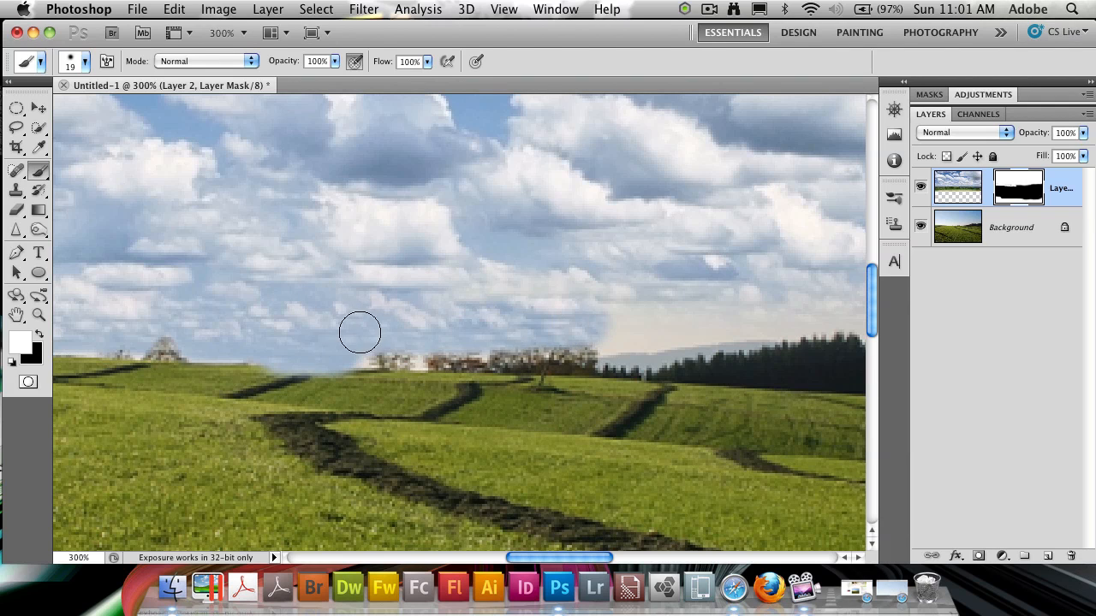
drag(359, 332, 397, 346)
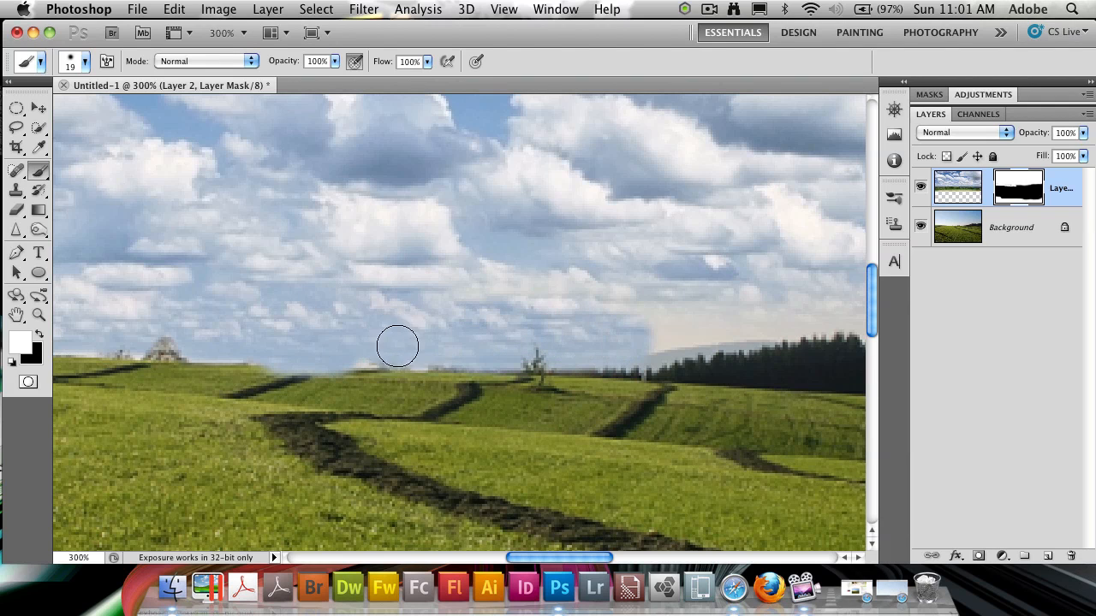
drag(396, 346, 559, 381)
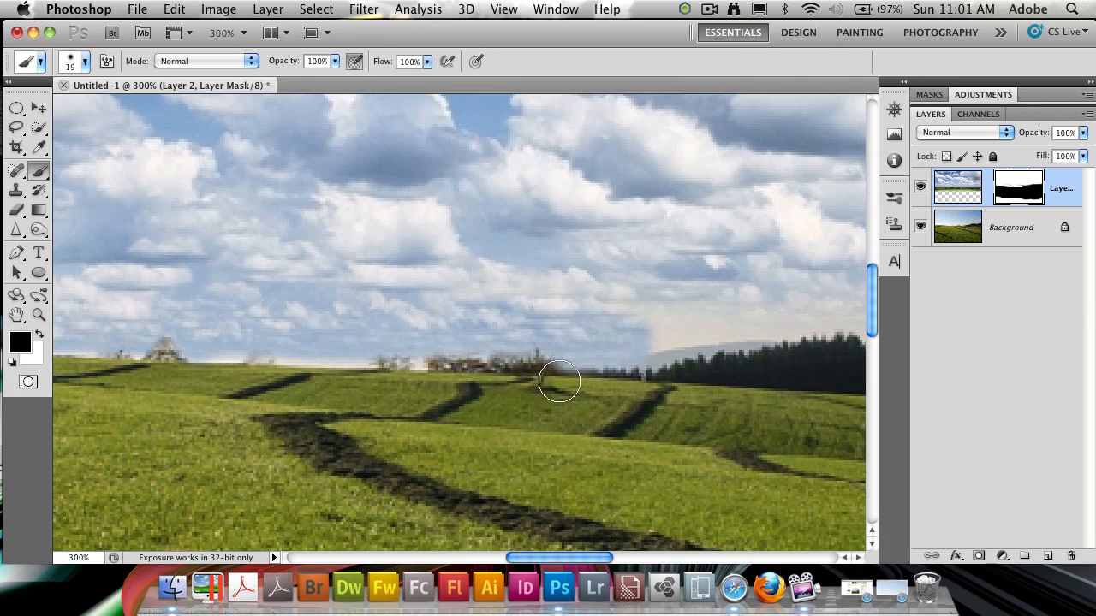
drag(559, 381, 551, 347)
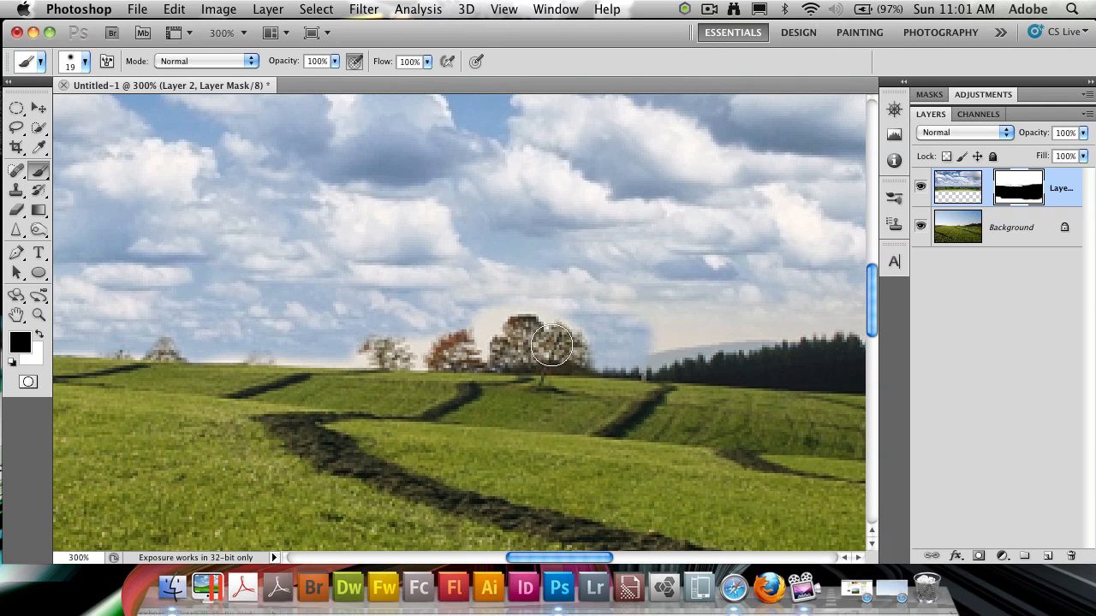
drag(552, 346, 368, 359)
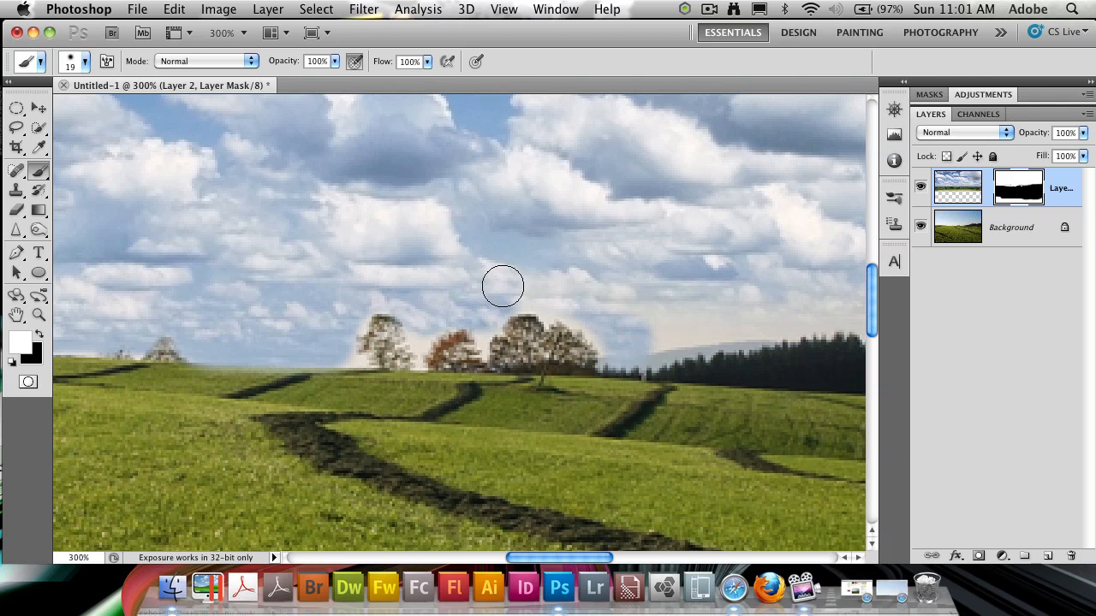
Step: Switch to finer 9px and then 4px brushes for cleaner tree edges
click(88, 61)
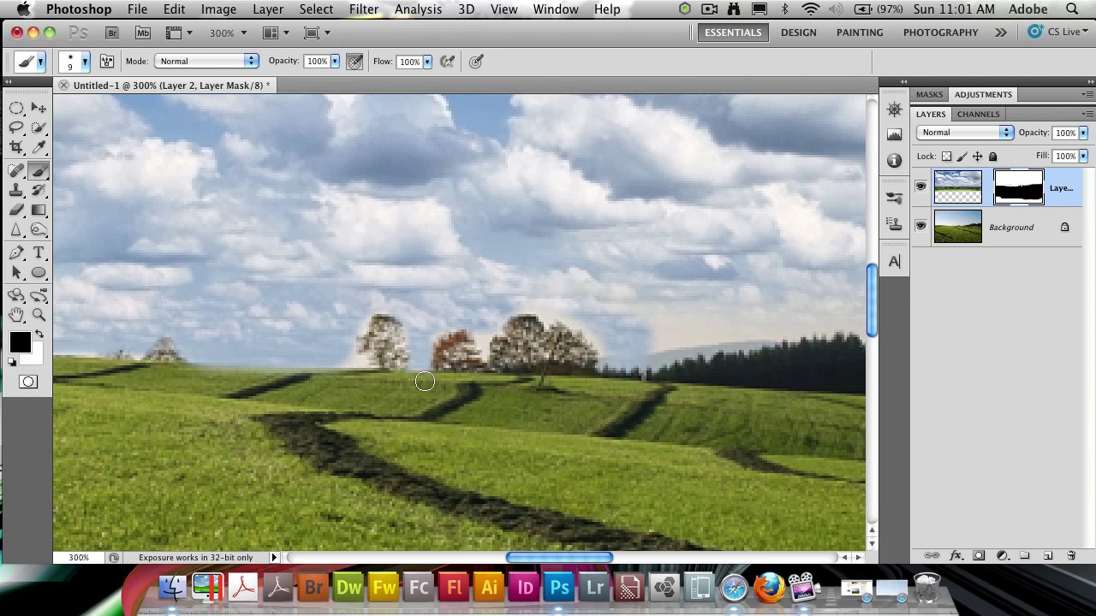
mouse_move(352, 361)
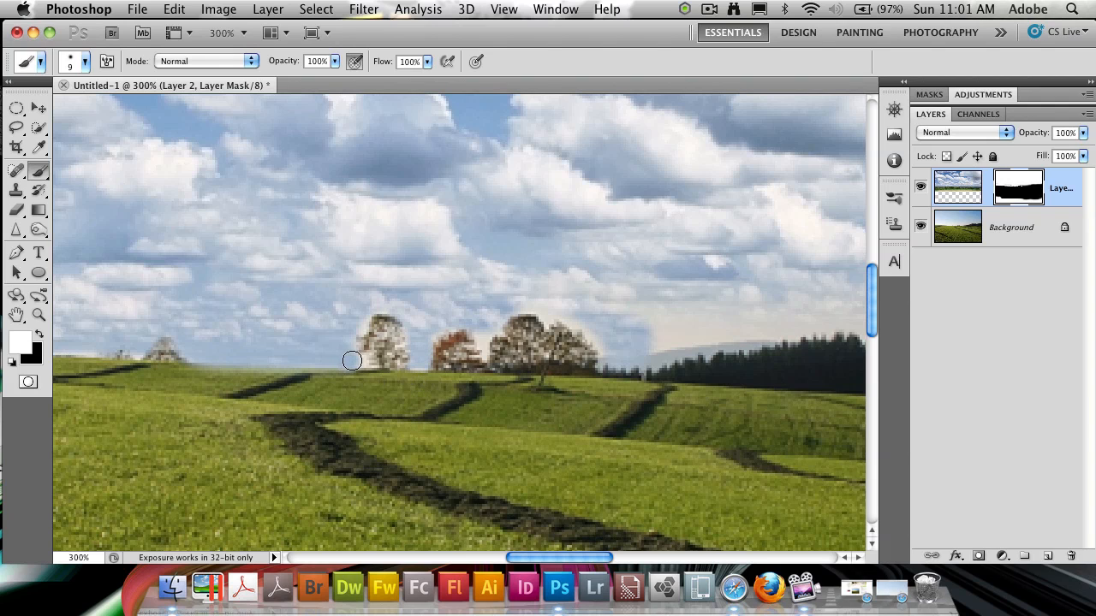
mouse_move(341, 326)
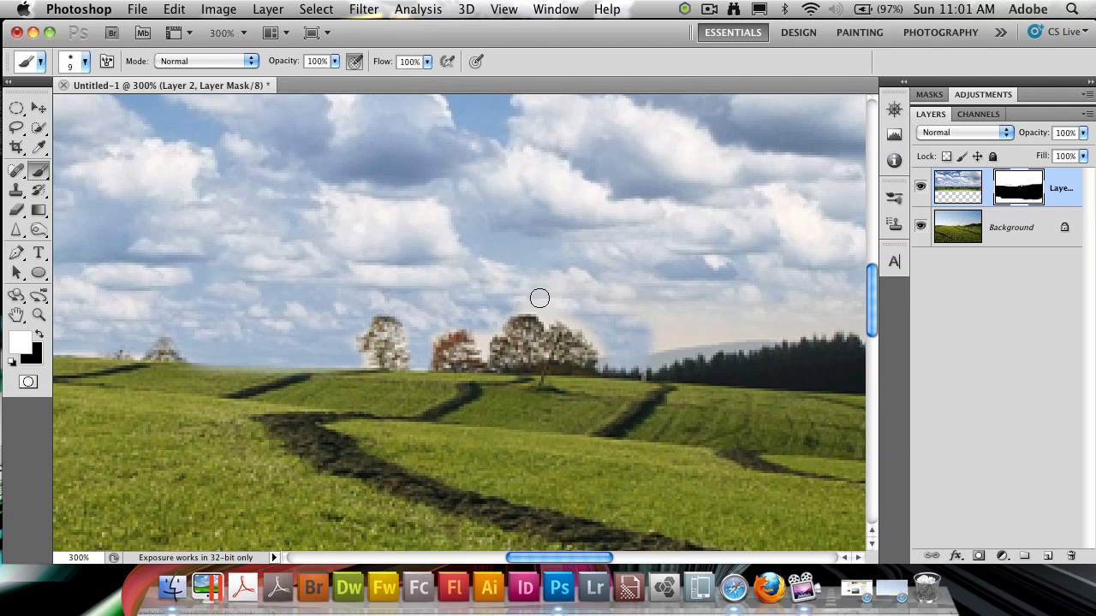
click(83, 61)
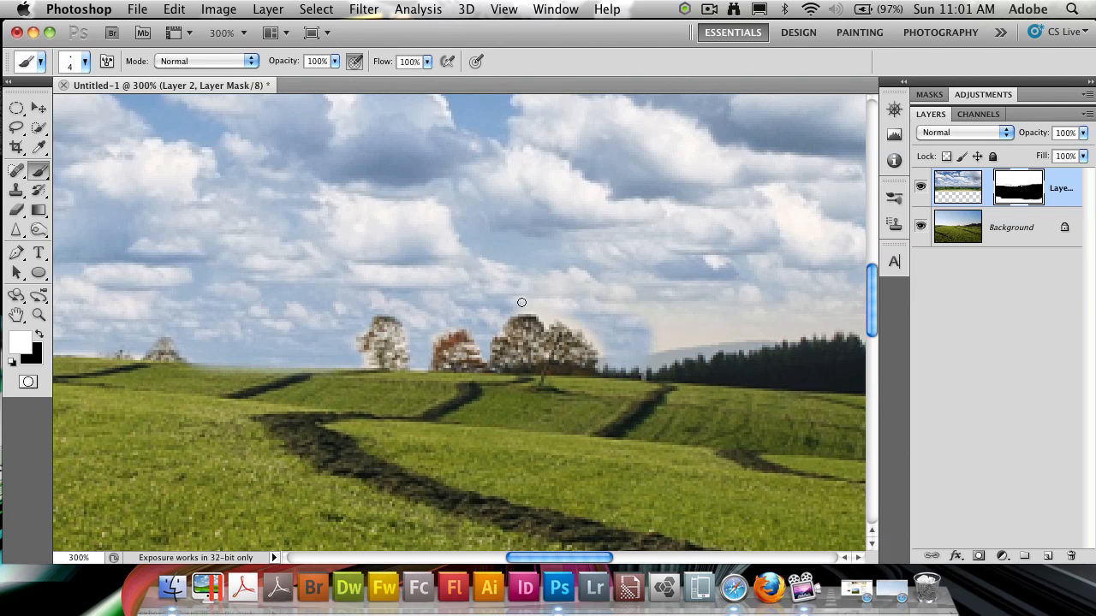
mouse_move(566, 320)
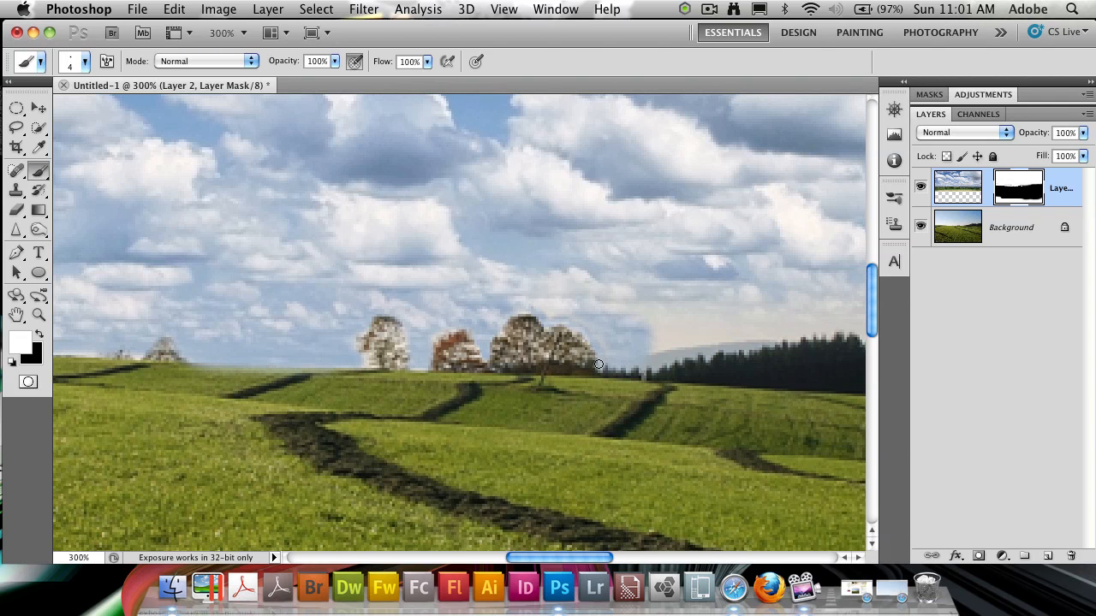
mouse_move(659, 330)
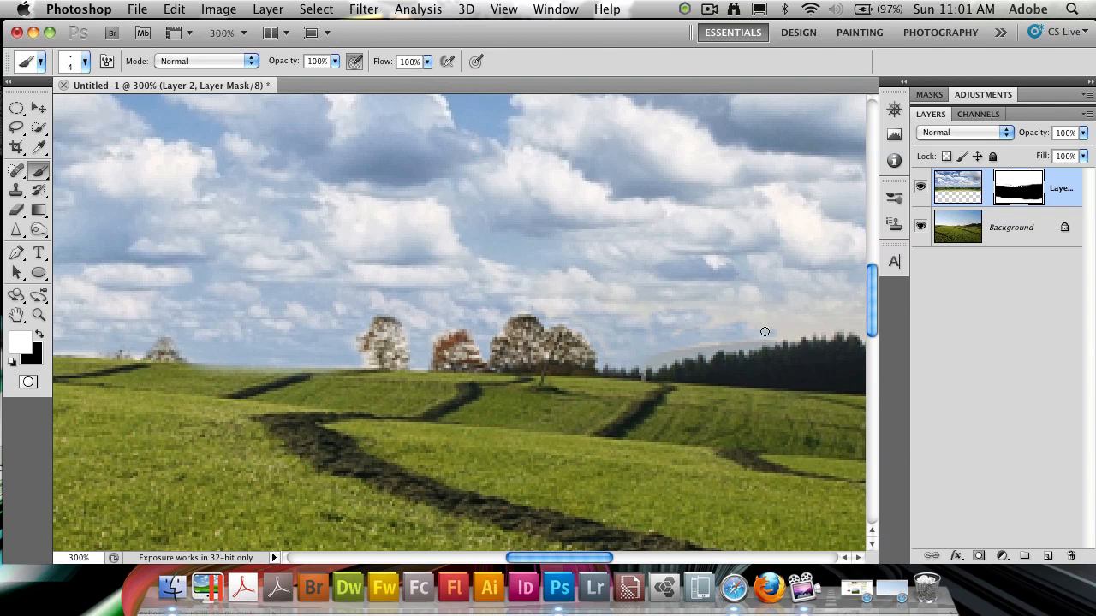
mouse_move(697, 322)
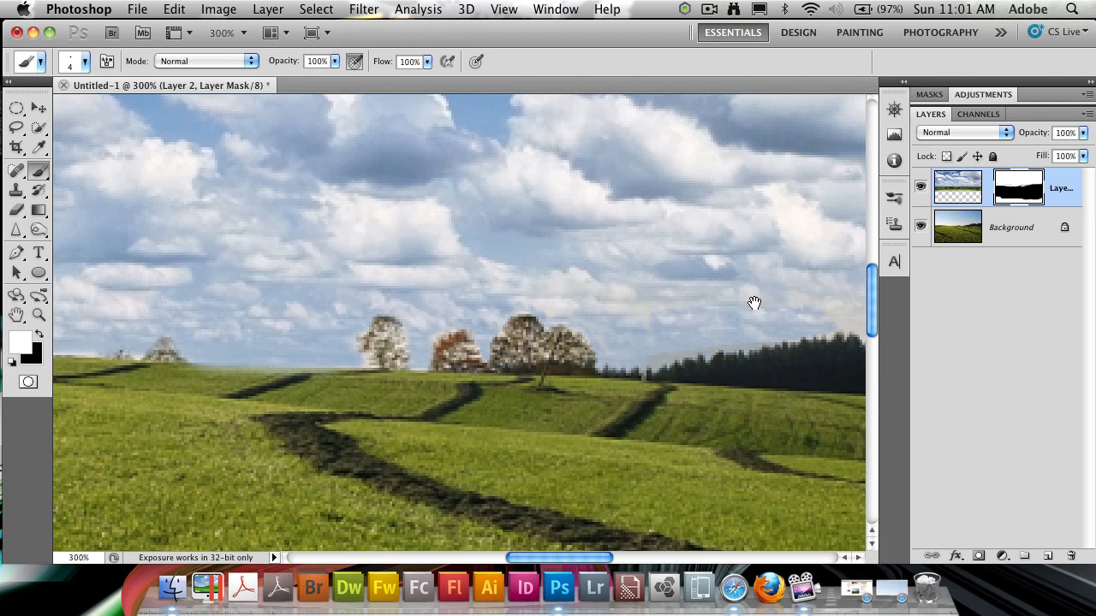
scroll(right, 3)
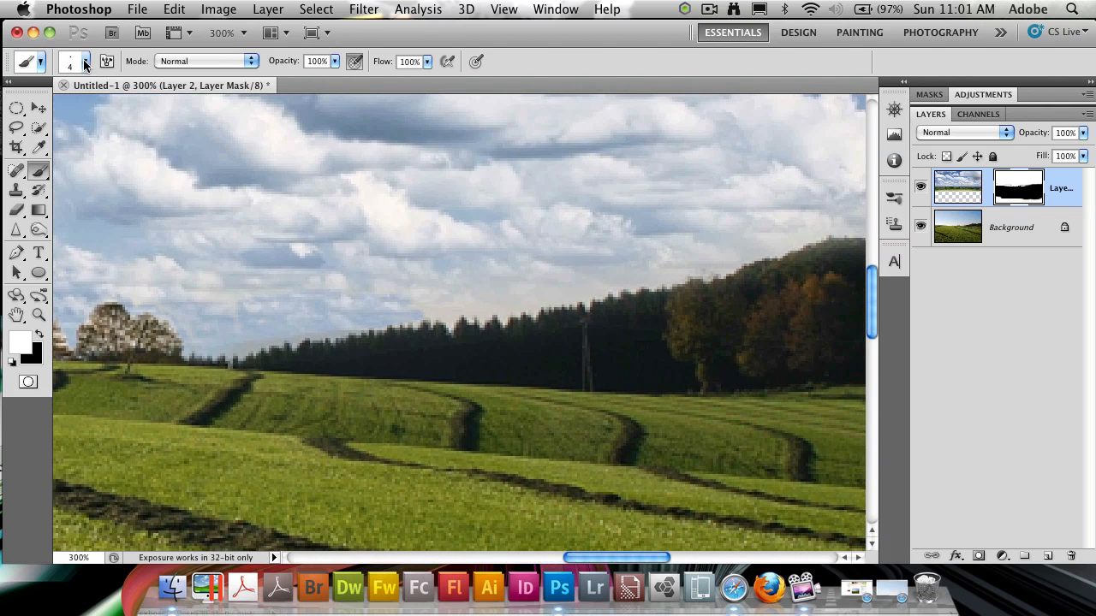
Step: Pick a larger 21px soft brush for broad touch-ups
click(86, 62)
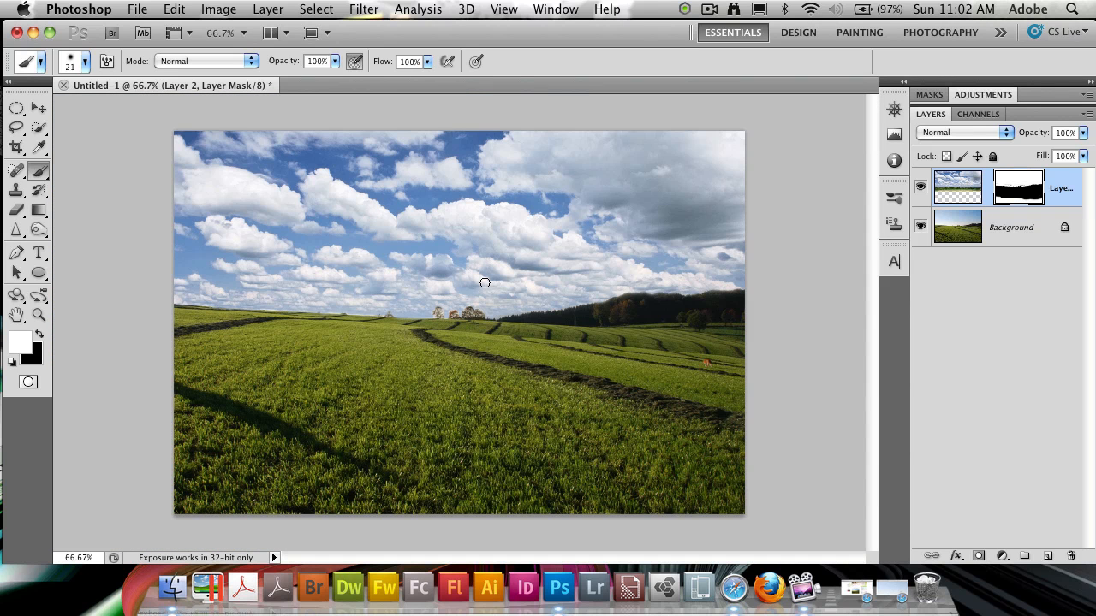
mouse_move(481, 274)
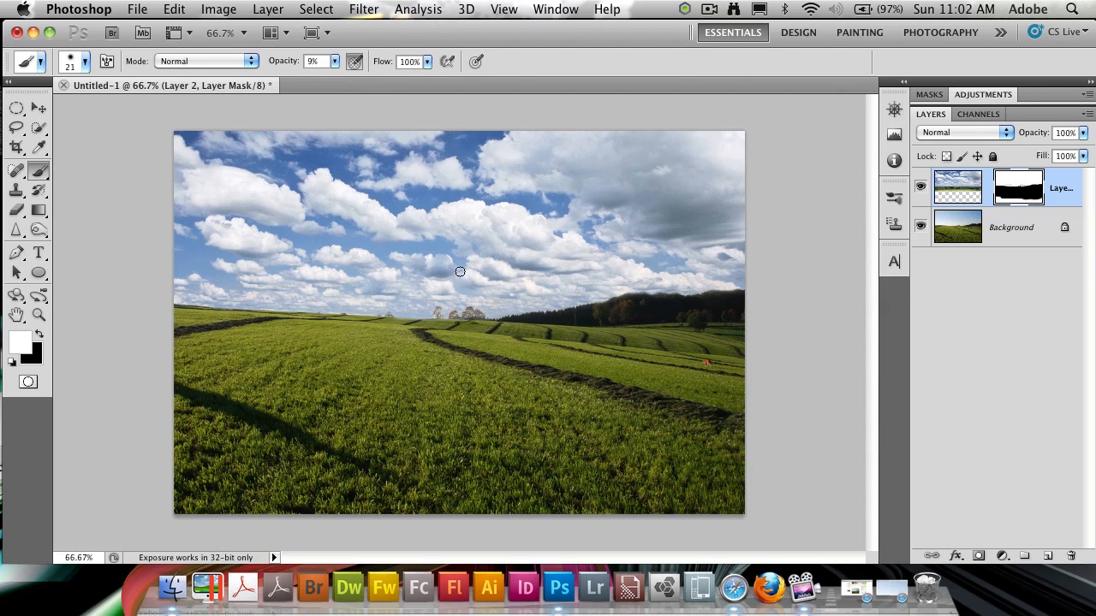
mouse_move(434, 317)
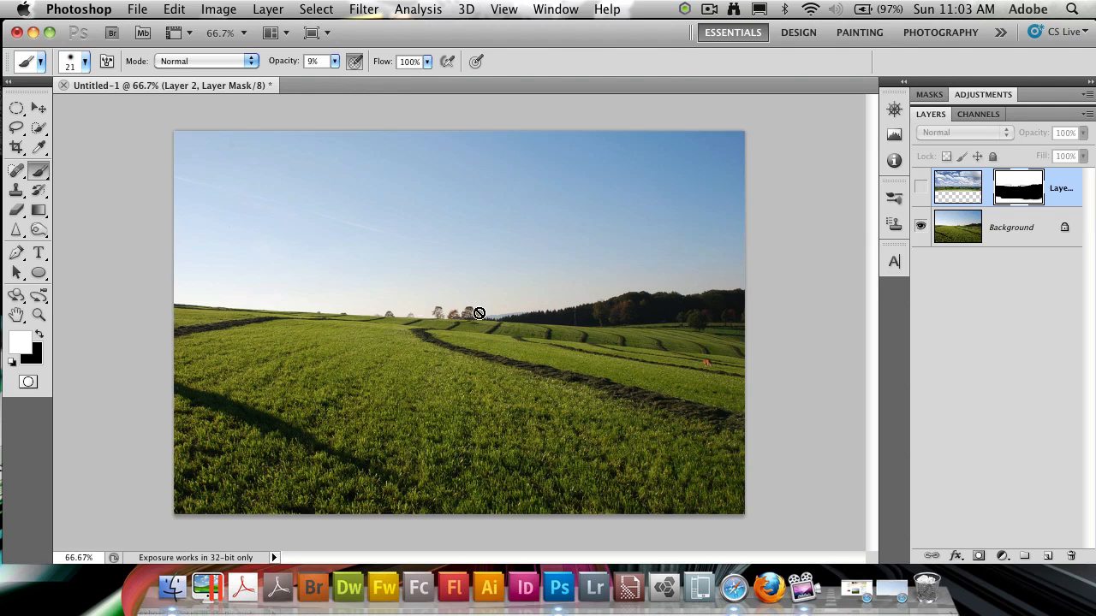
mouse_move(686, 252)
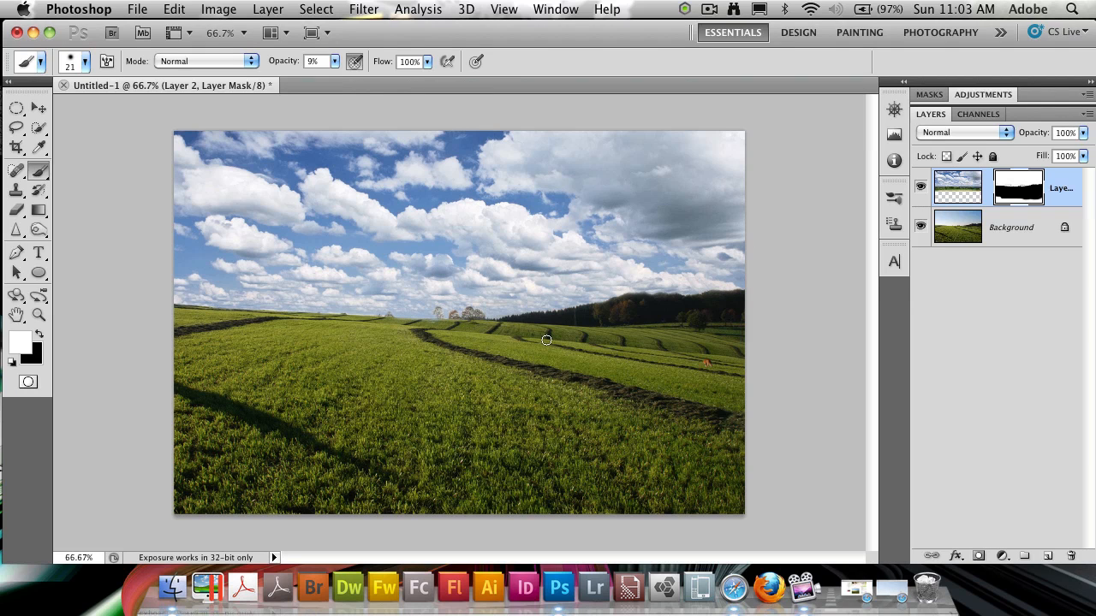
mouse_move(625, 98)
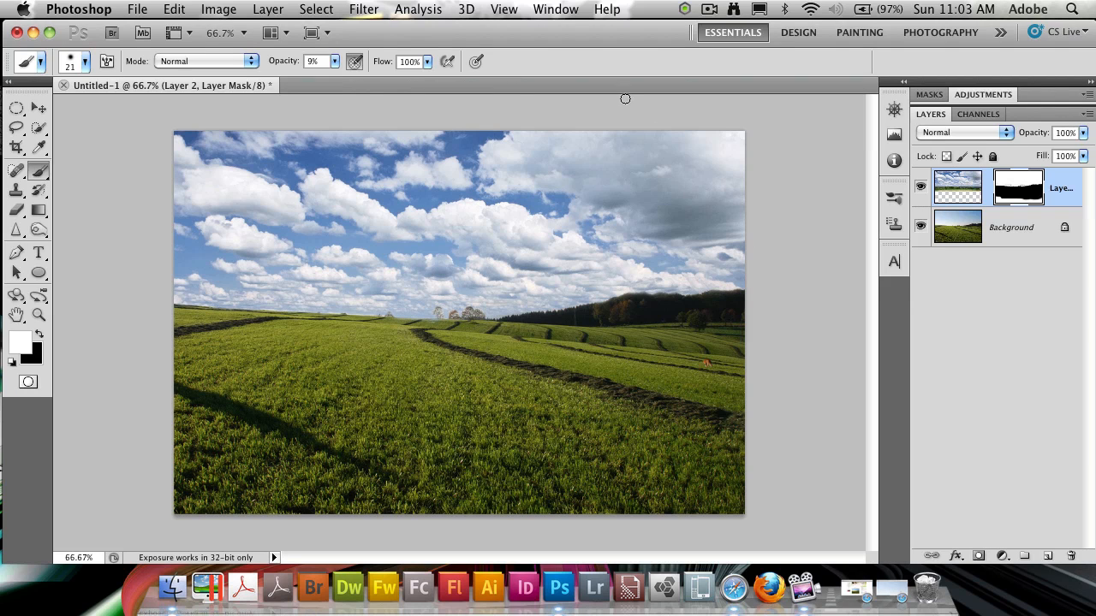
mouse_move(689, 339)
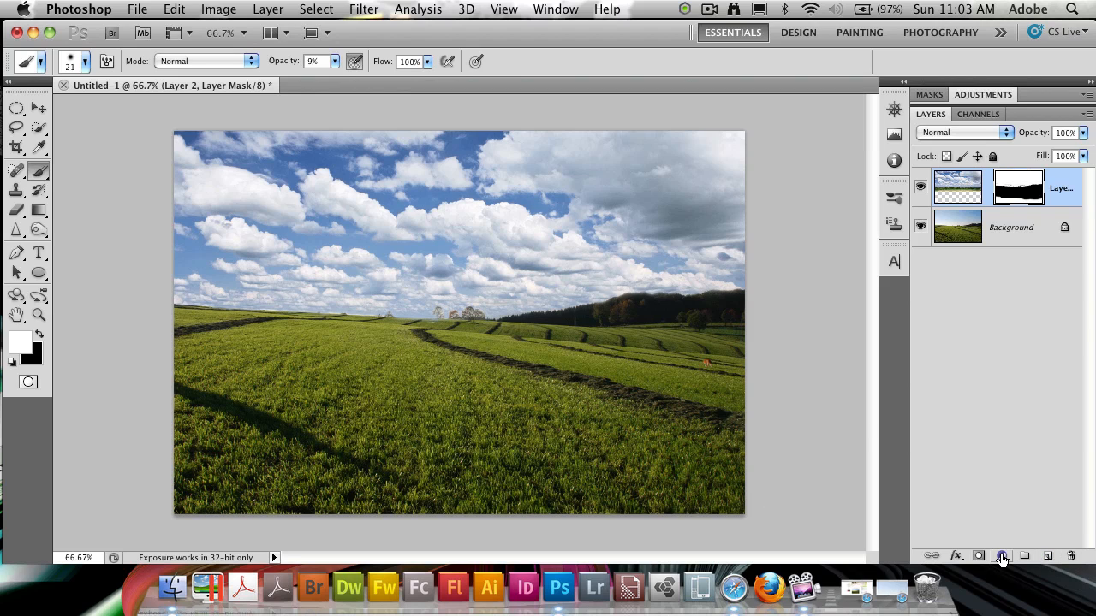
Step: Add a Photo Filter adjustment layer using the Warming Filter (81) preset
click(1002, 555)
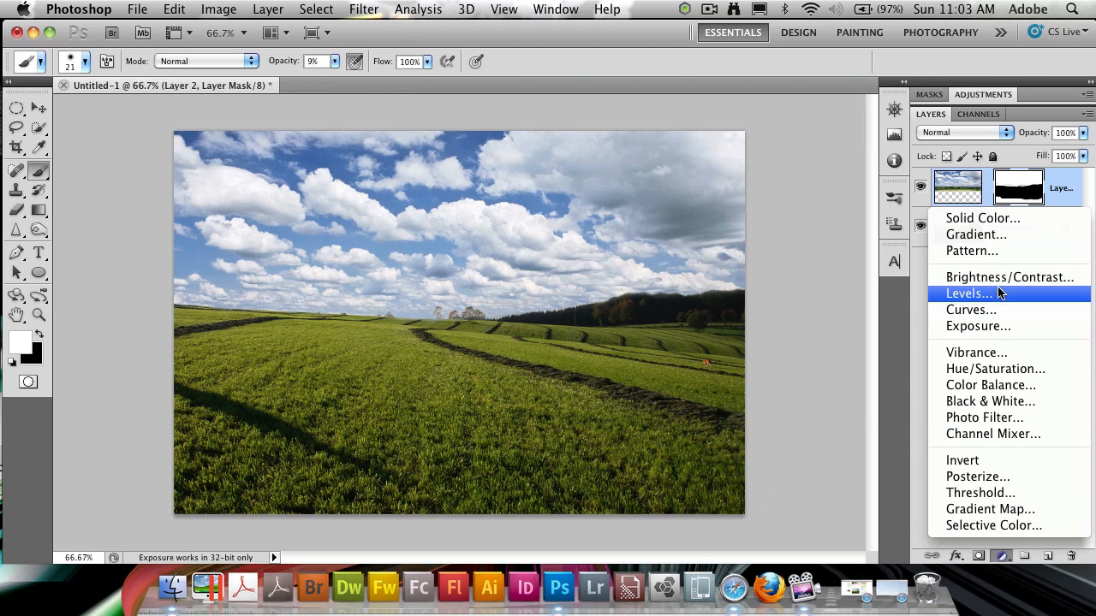
mouse_move(1008, 434)
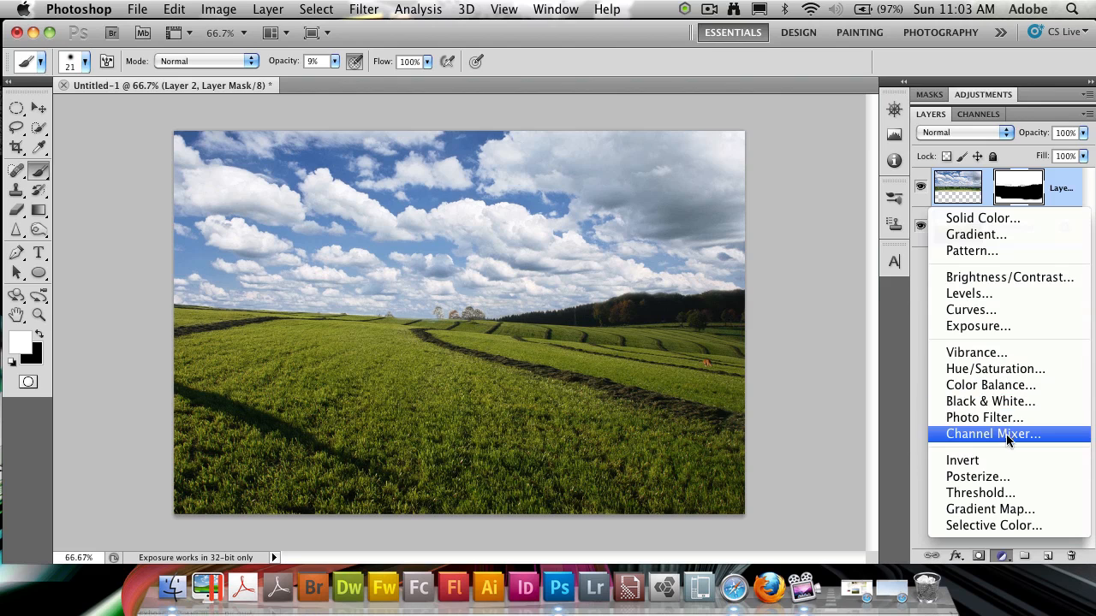
click(983, 417)
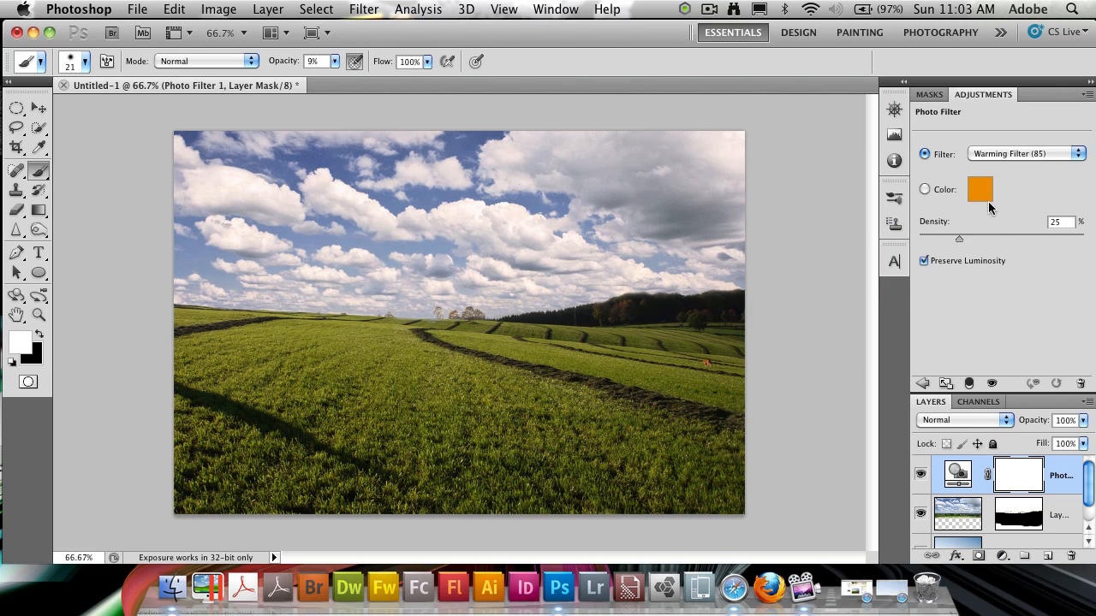
click(1024, 154)
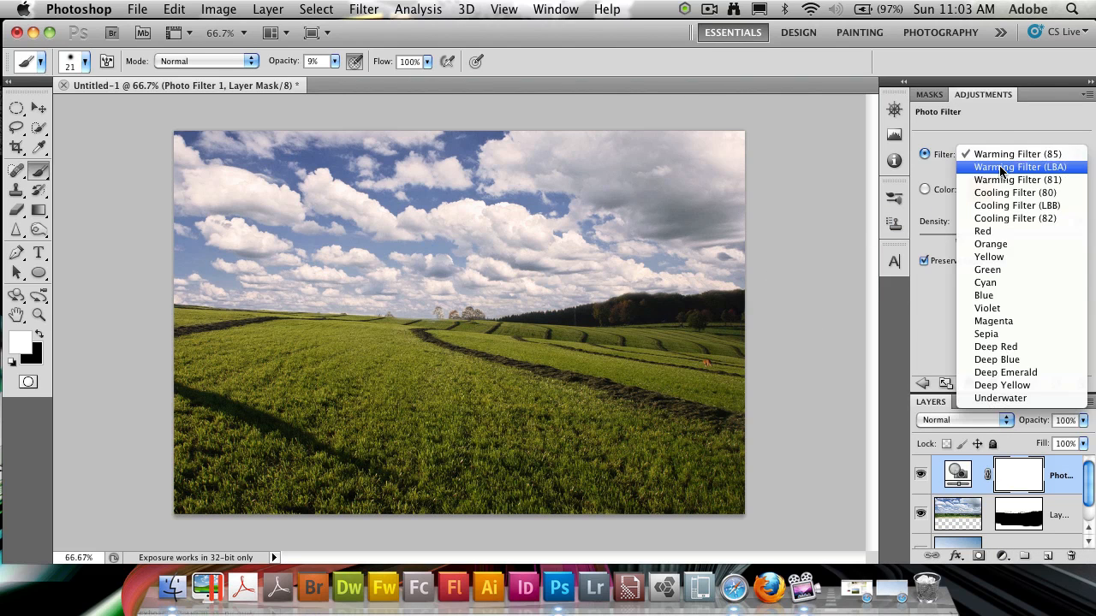
click(1017, 154)
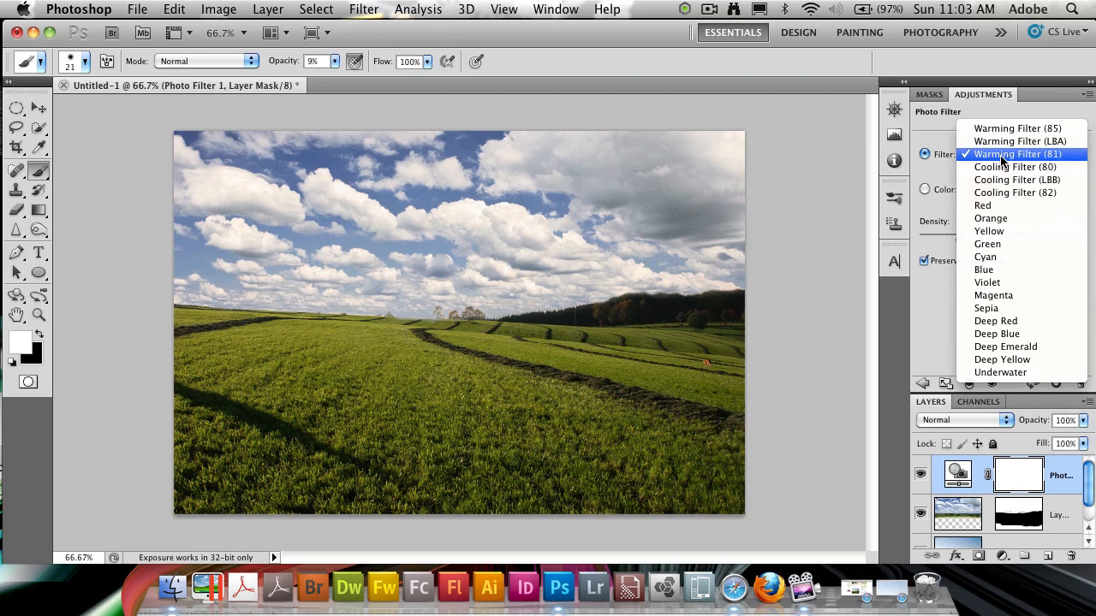
click(1015, 154)
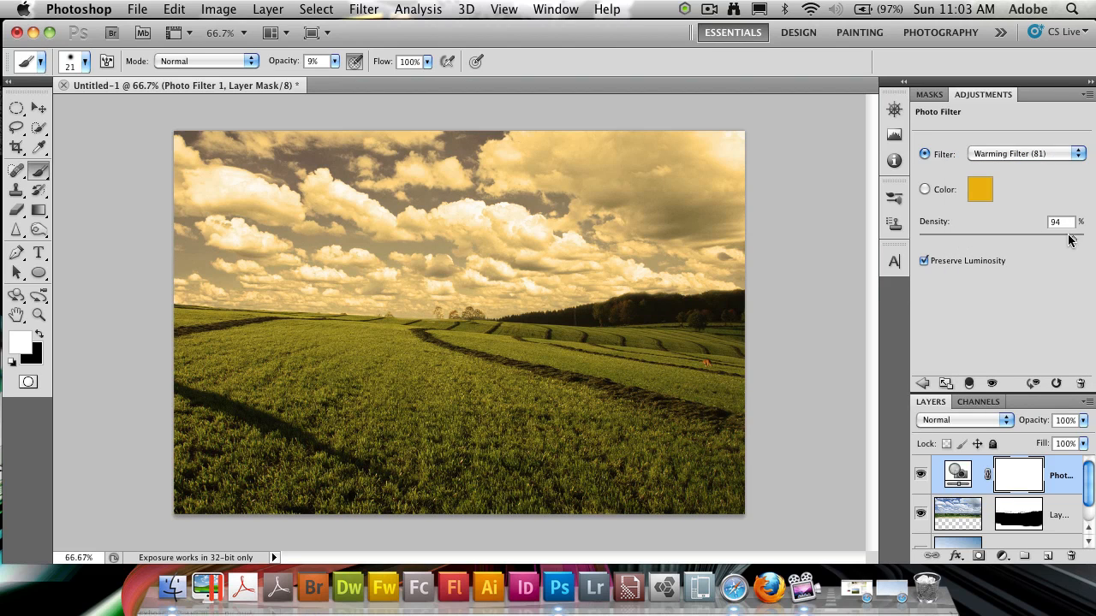
Step: Set the Photo Filter density to 21% and compare the warming effect
drag(1070, 238, 920, 238)
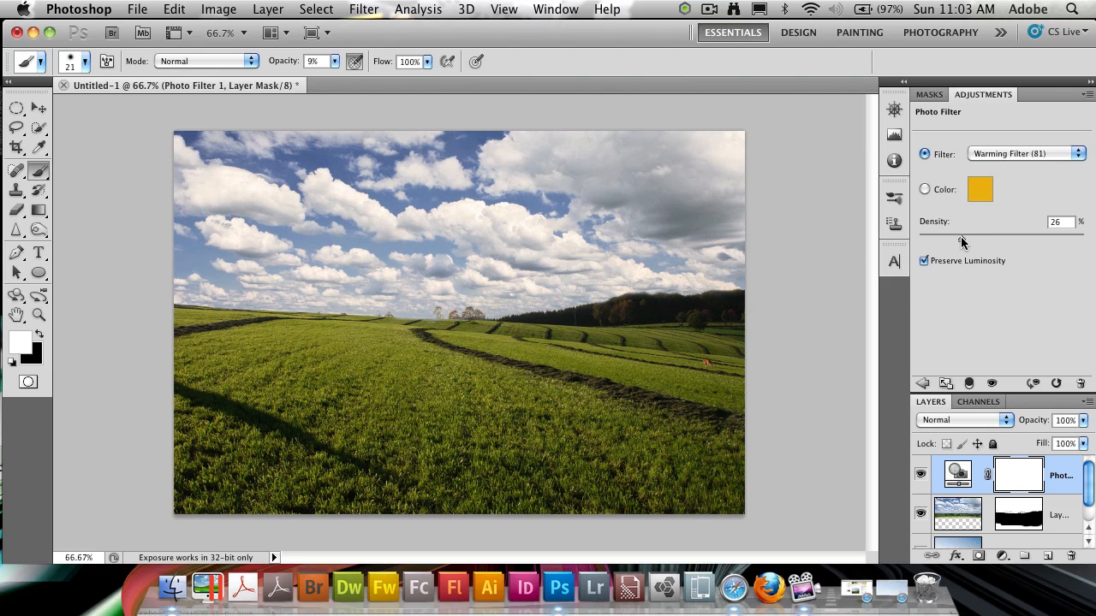
mouse_move(960, 242)
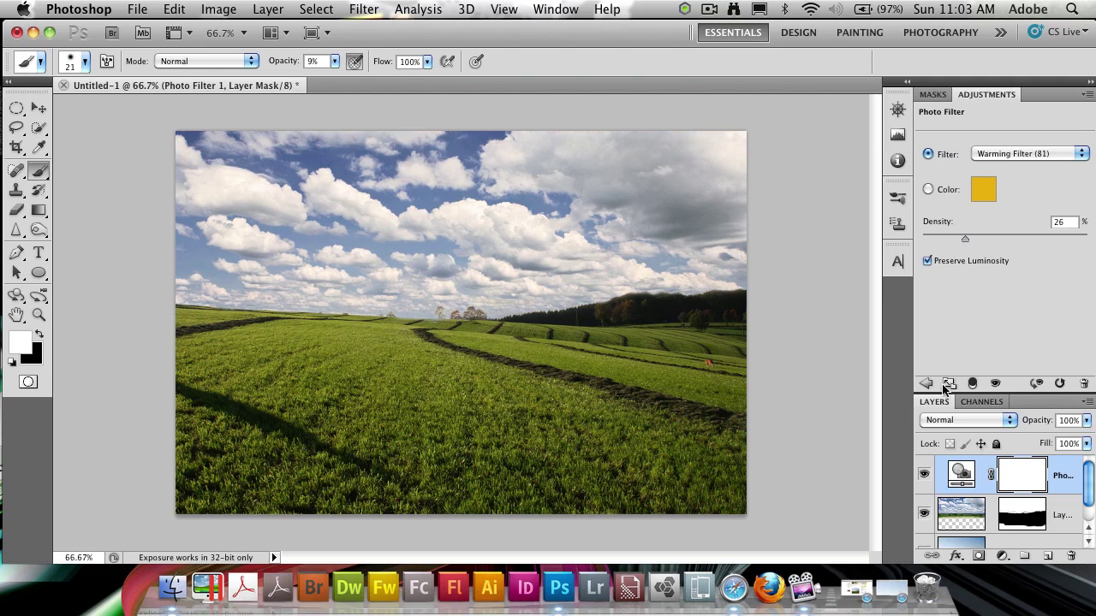
drag(964, 239, 957, 238)
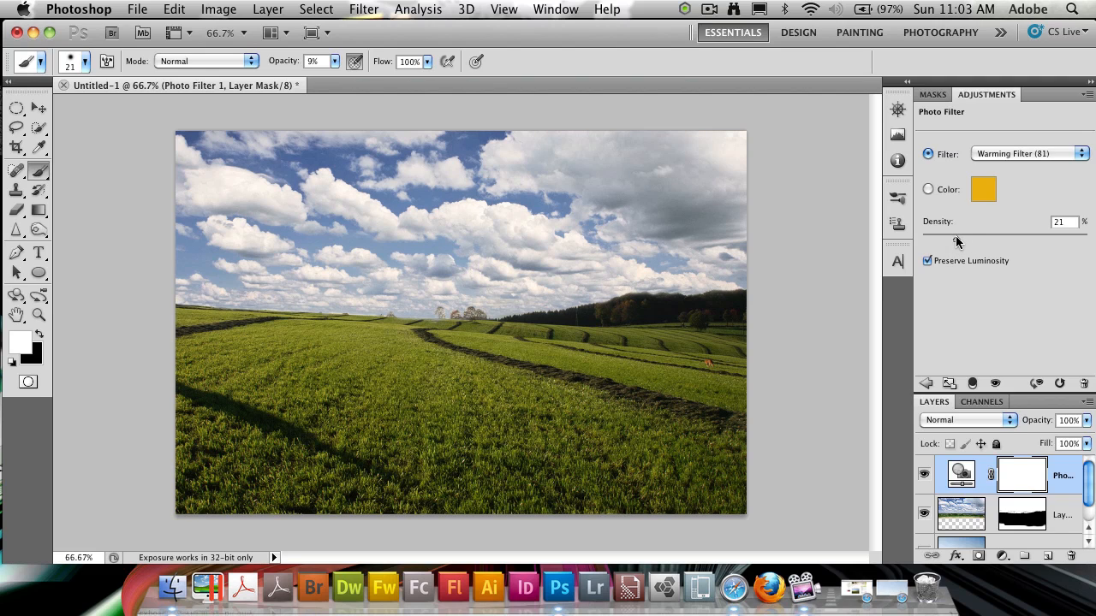
mouse_move(802, 158)
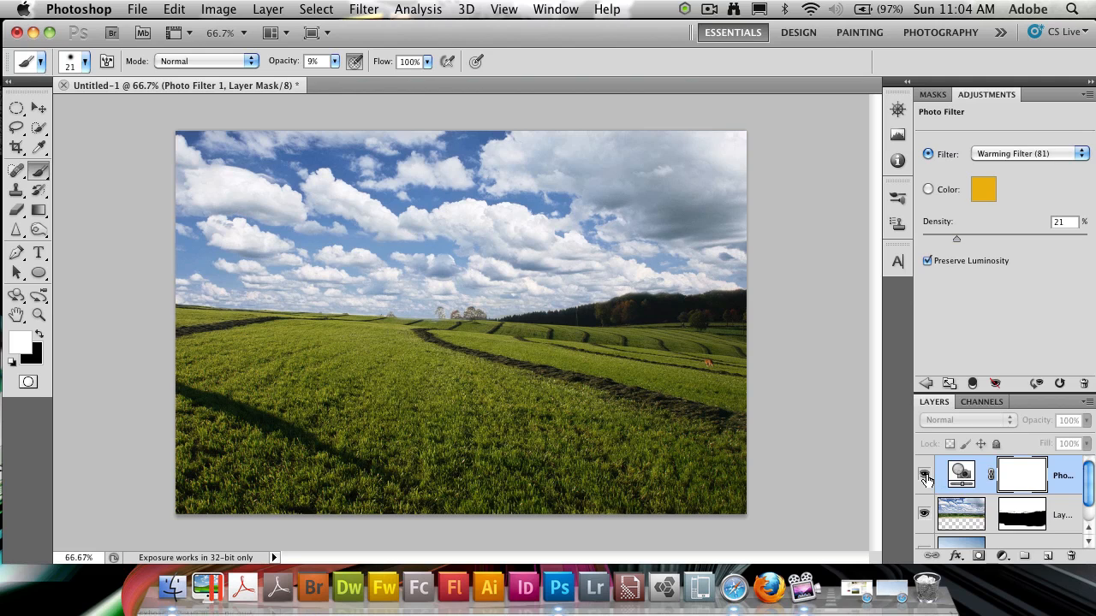
click(923, 475)
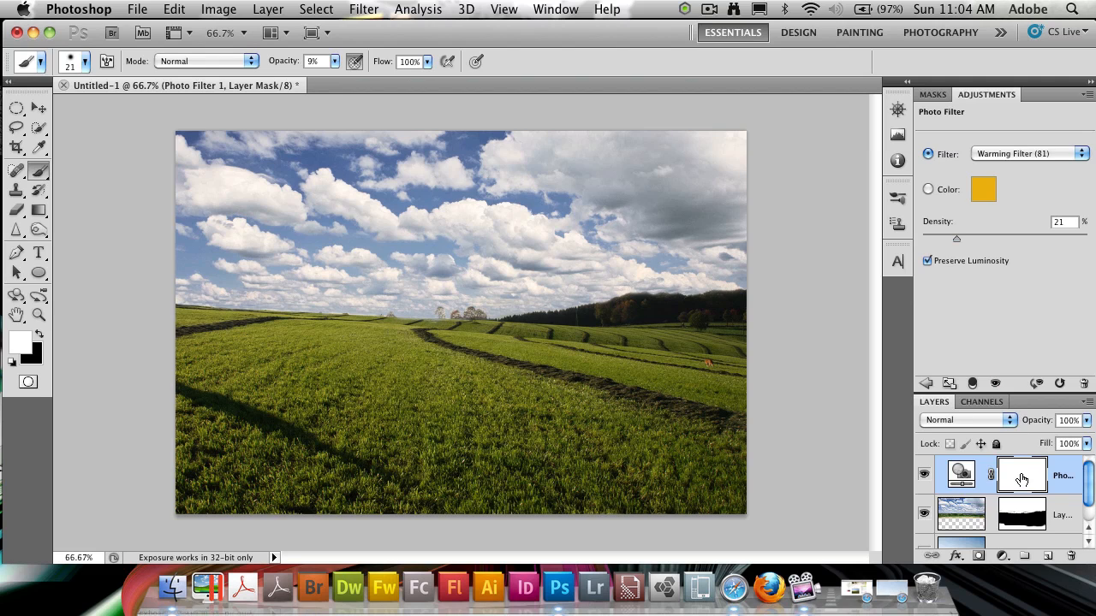
Step: Enlarge the brush and paint black on the Photo Filter mask over the sky
click(87, 61)
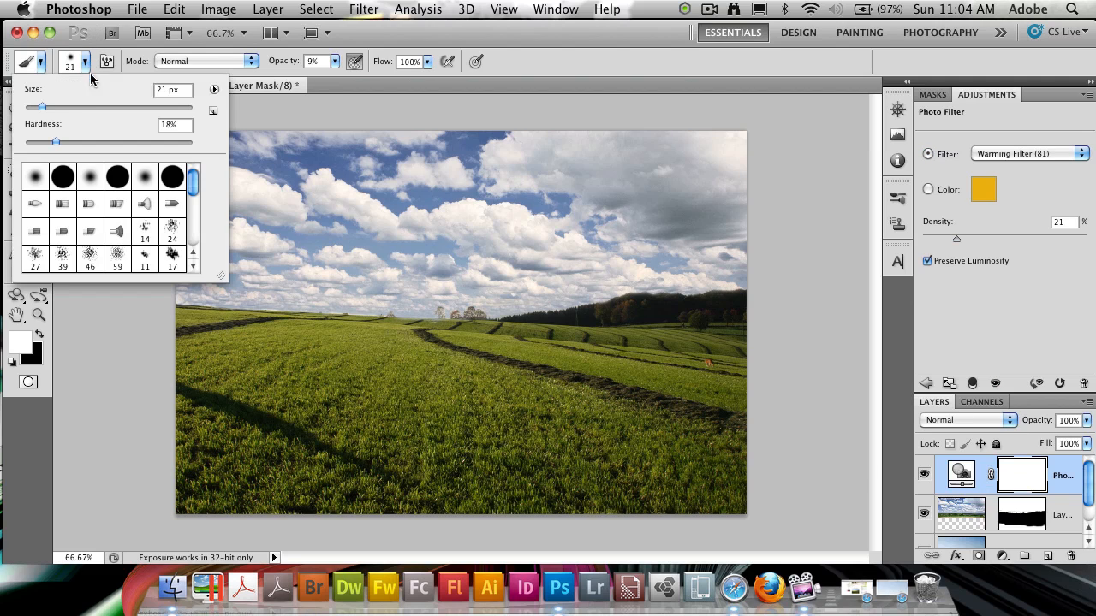
click(85, 65)
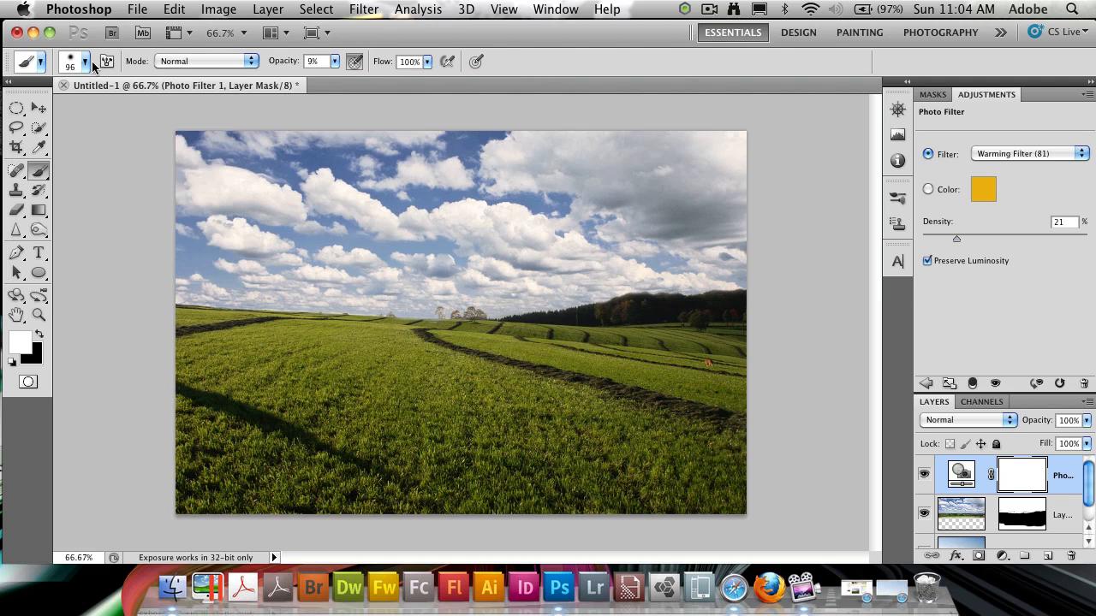
mouse_move(625, 348)
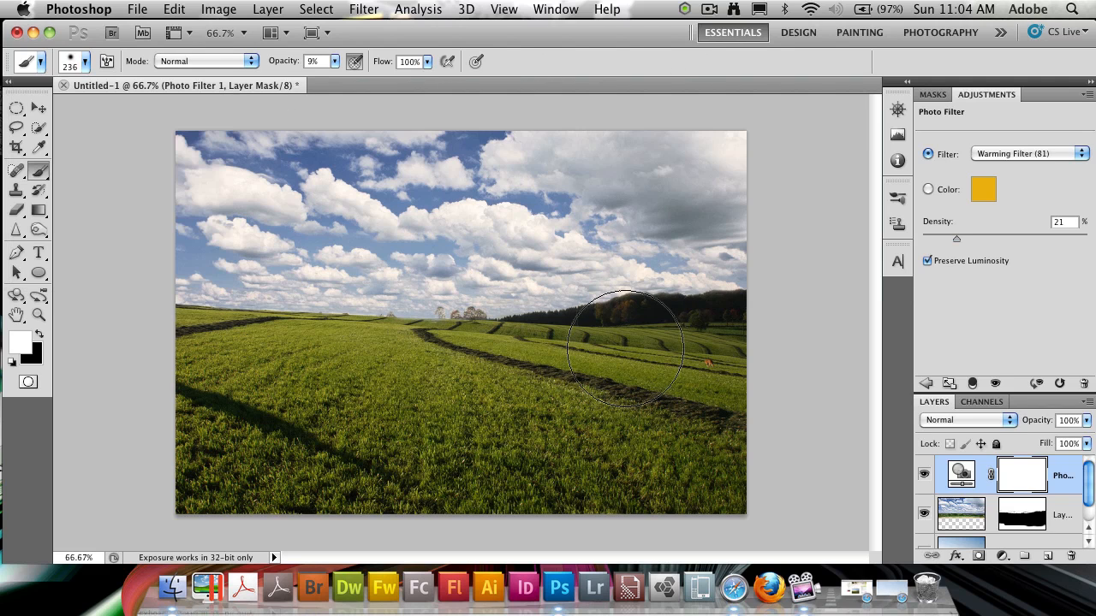
drag(625, 351, 725, 448)
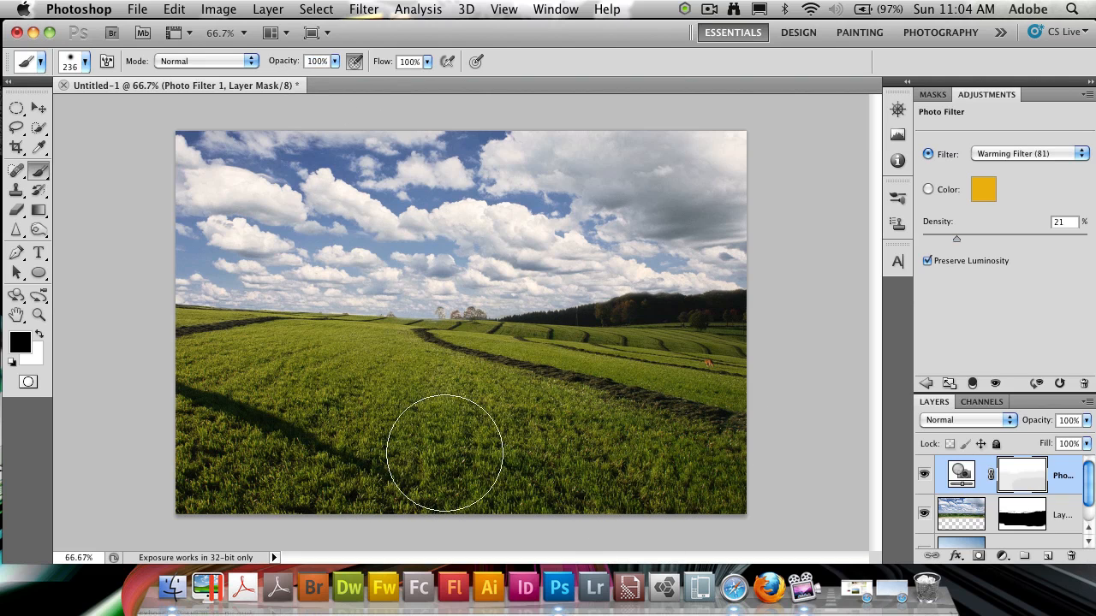
mouse_move(725, 360)
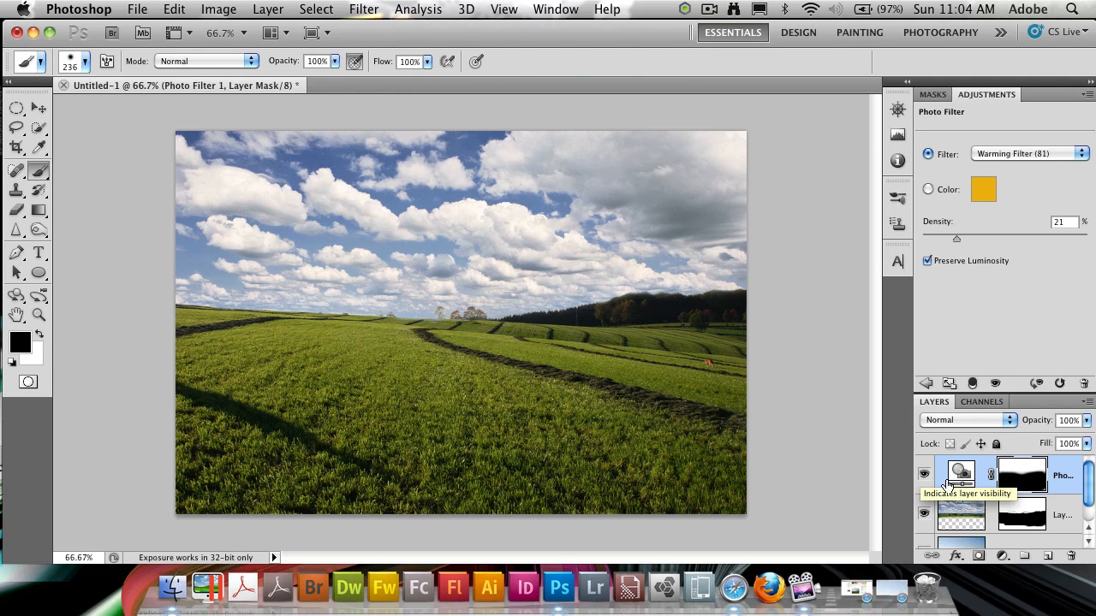
Step: Add a Vibrance adjustment layer, test the slider, and settle vibrance at -14
click(1002, 556)
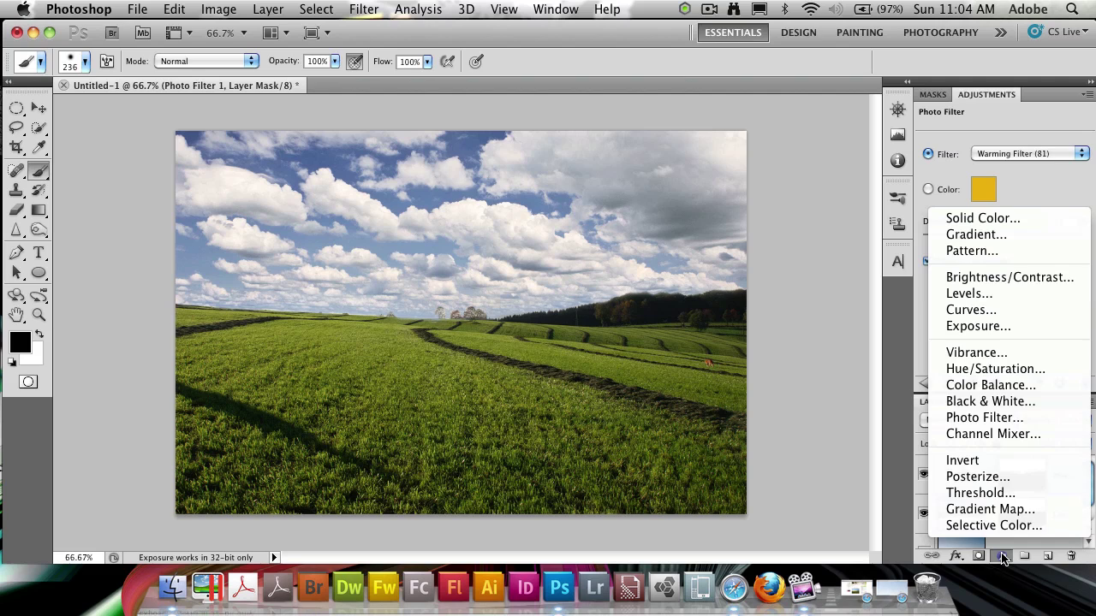
click(976, 352)
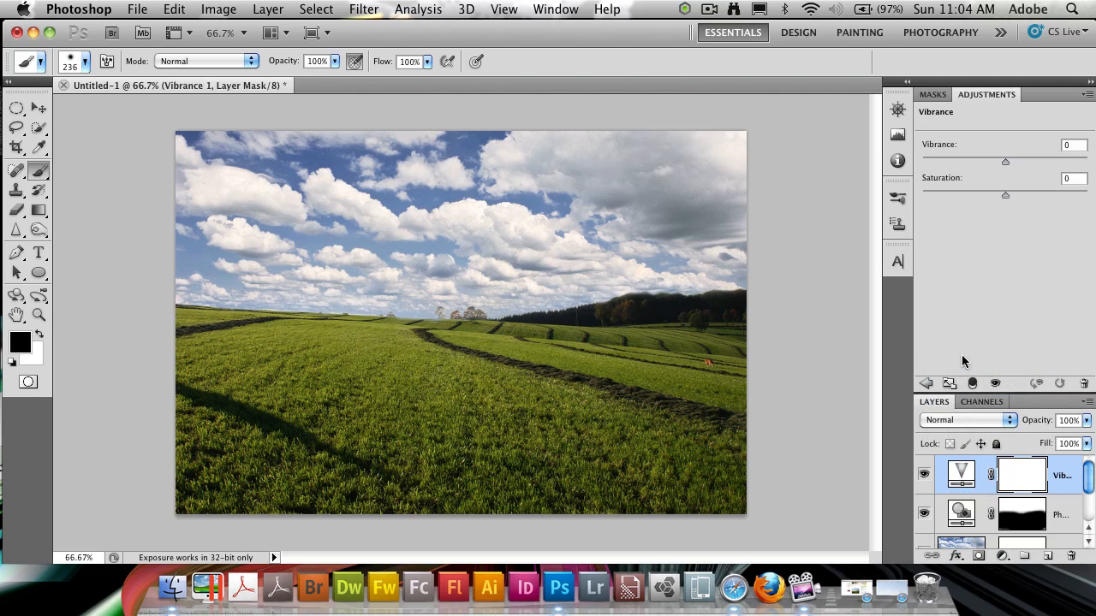
drag(1005, 162, 996, 162)
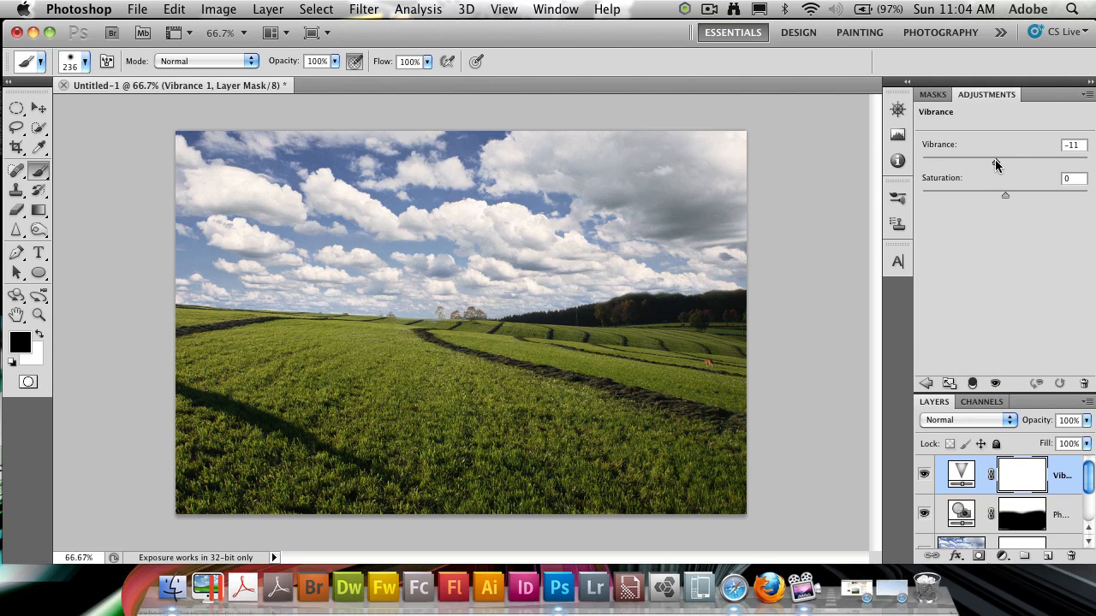
drag(993, 162, 970, 162)
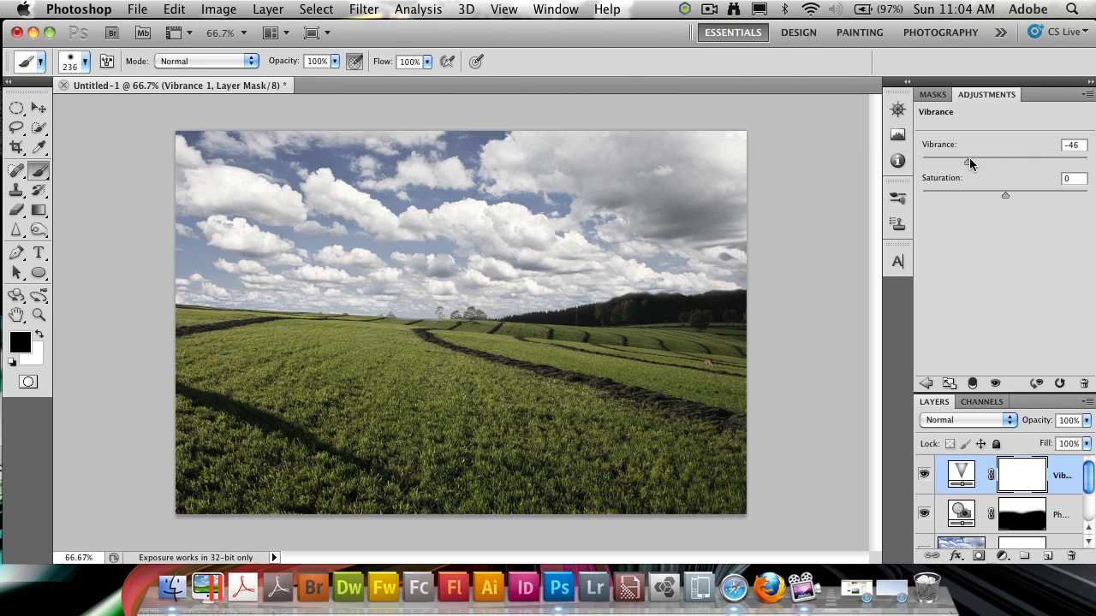
drag(971, 162, 1027, 162)
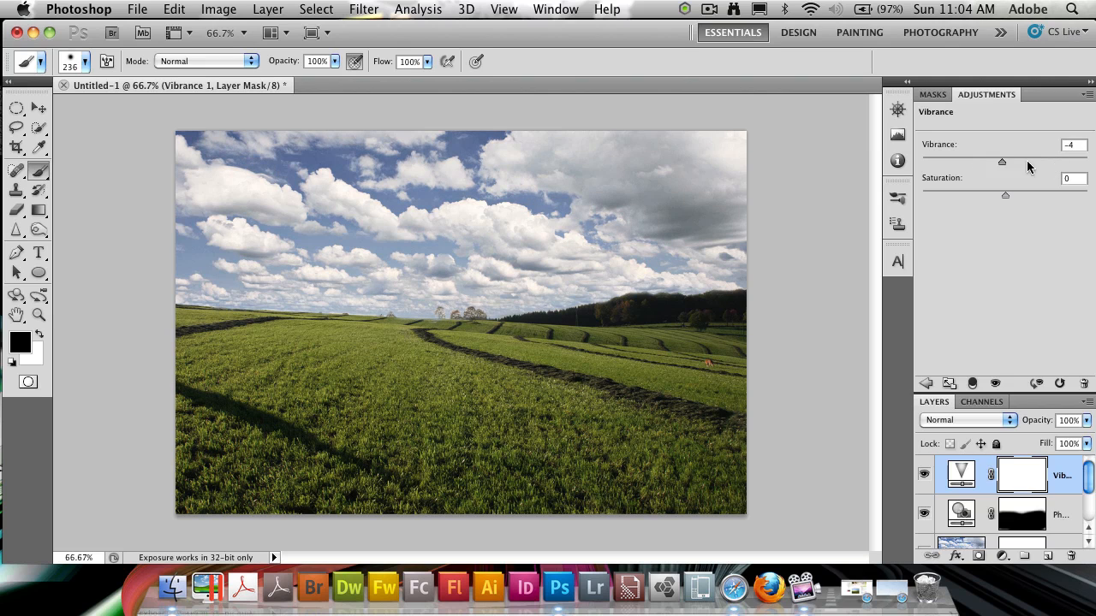
drag(1001, 162, 952, 161)
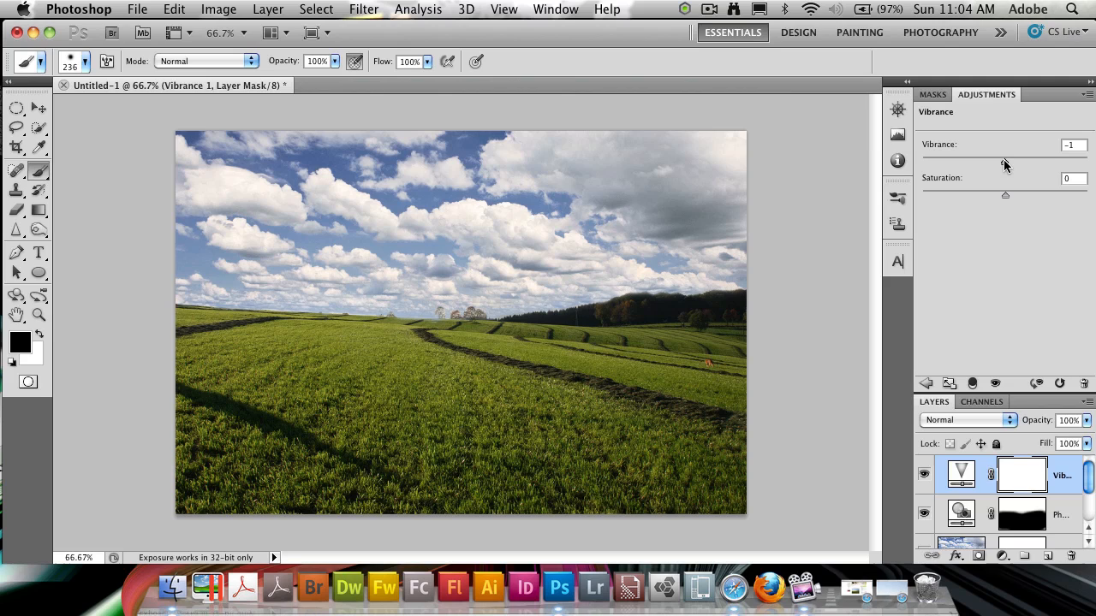
drag(1005, 162, 997, 162)
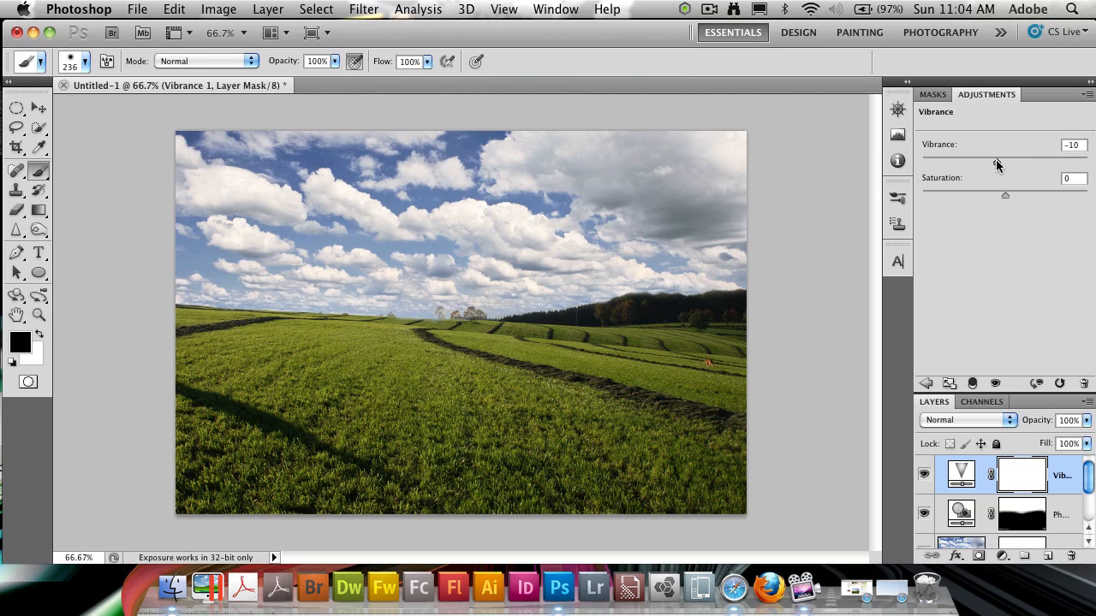
drag(997, 161, 993, 161)
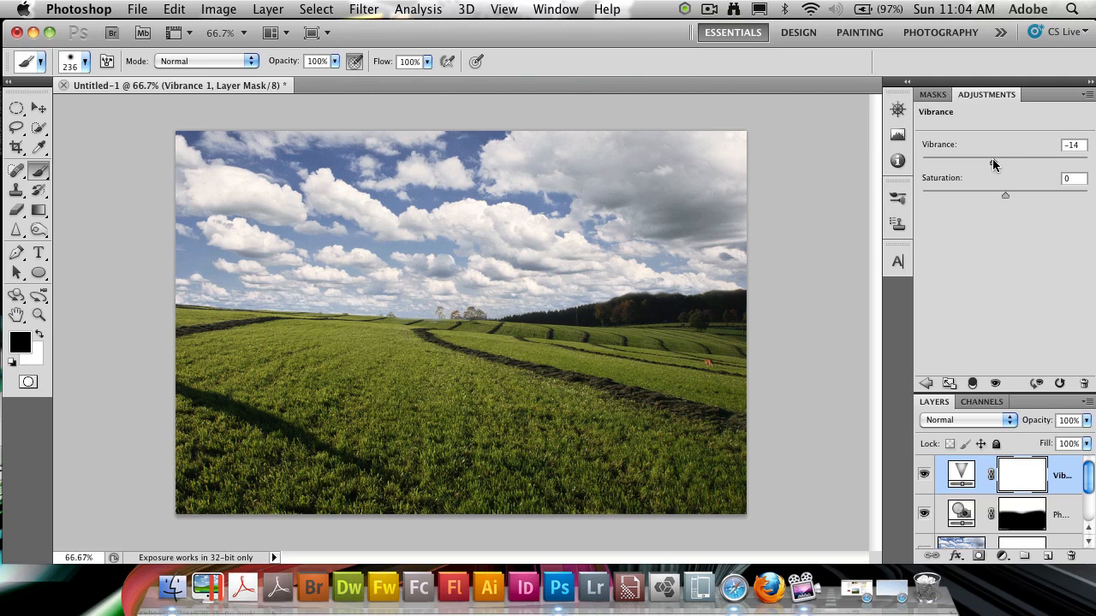
mouse_move(475, 406)
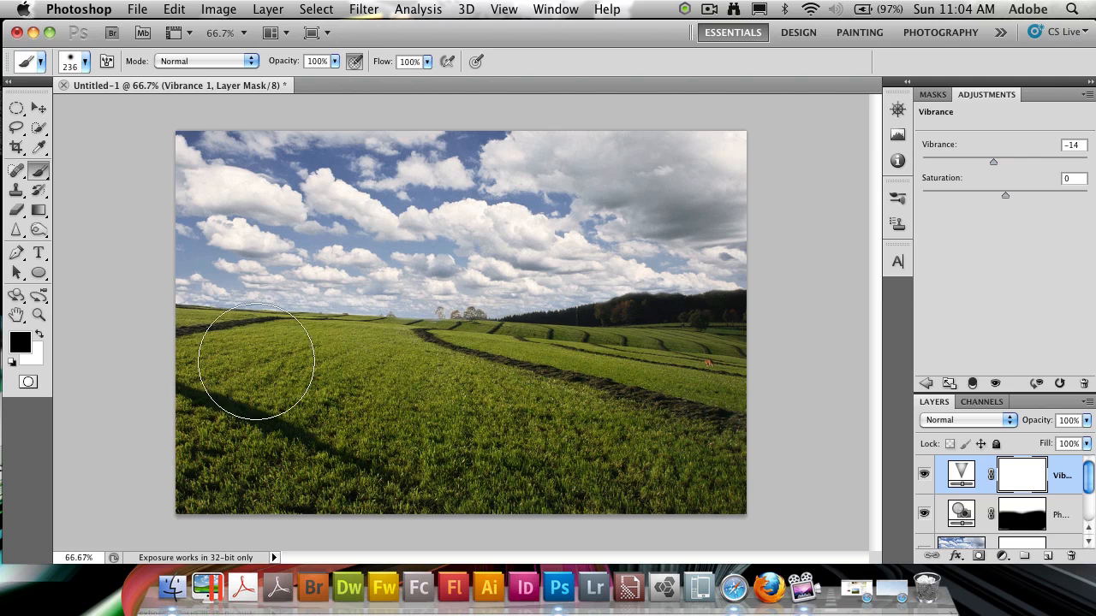
mouse_move(610, 364)
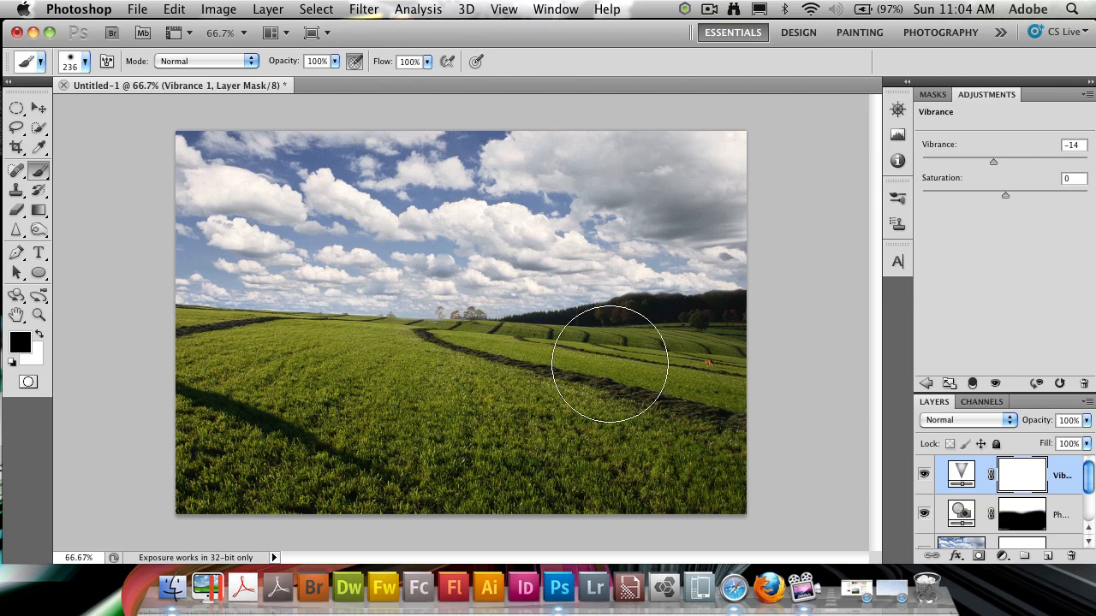
mouse_move(507, 440)
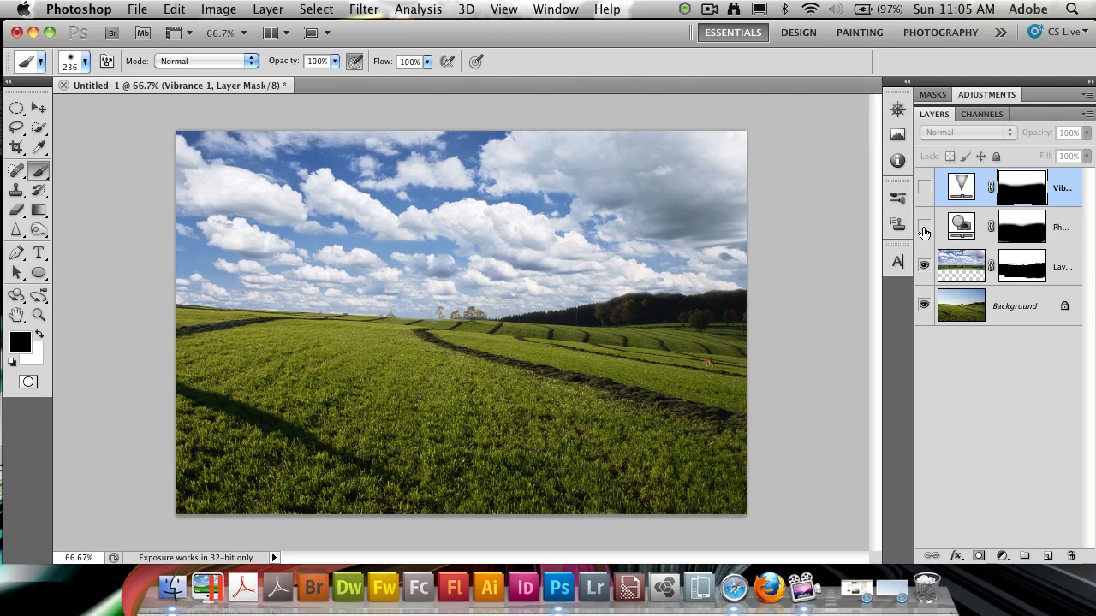
mouse_move(924, 231)
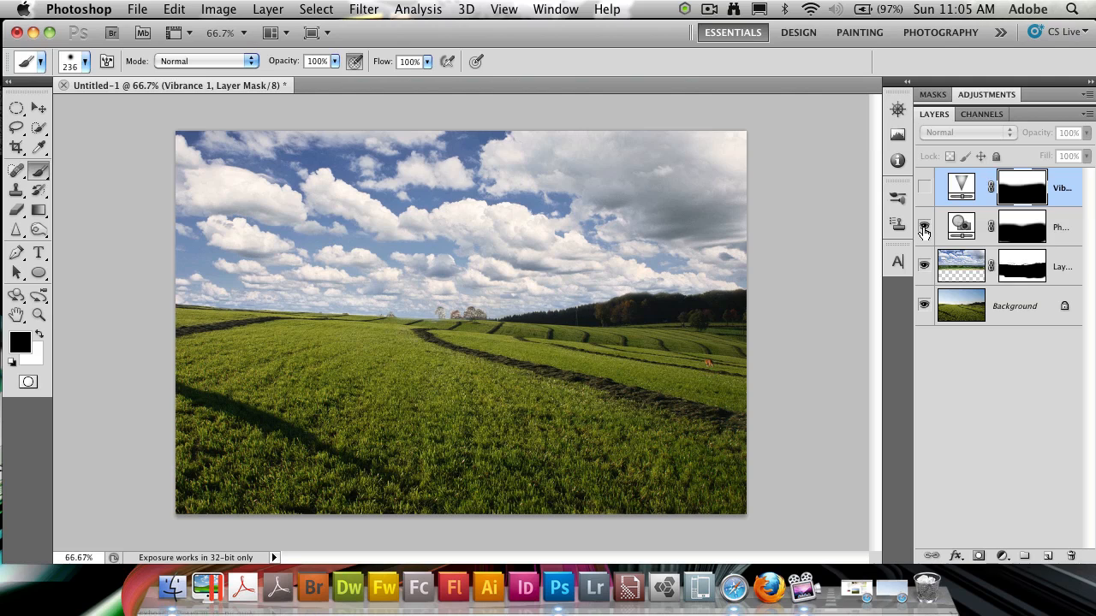
Step: Turn the Photo Filter warming adjustment layer's visibility back on
click(923, 187)
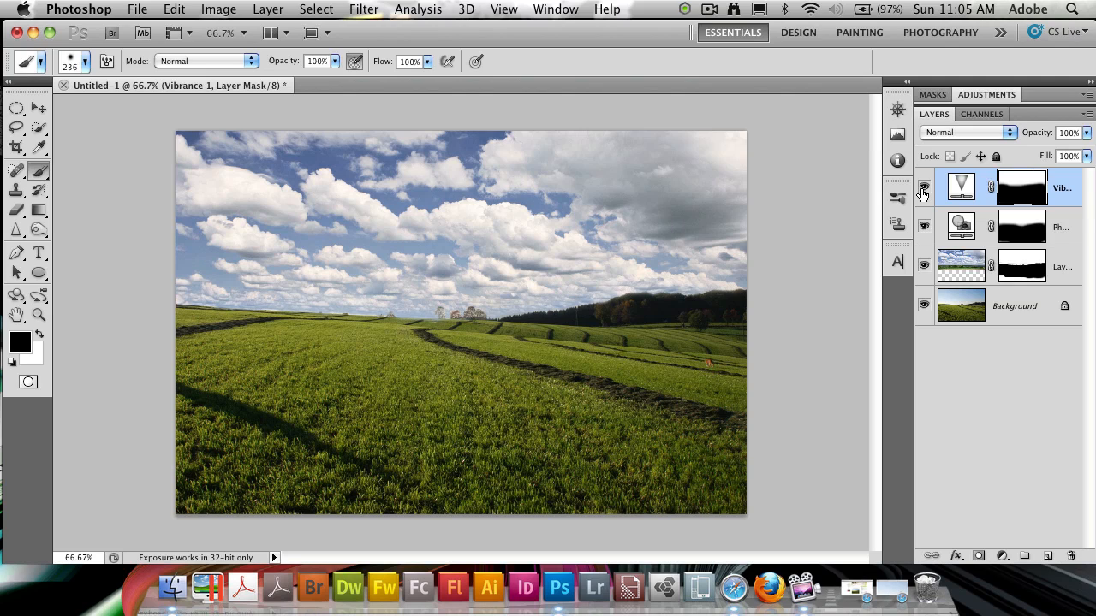
mouse_move(924, 190)
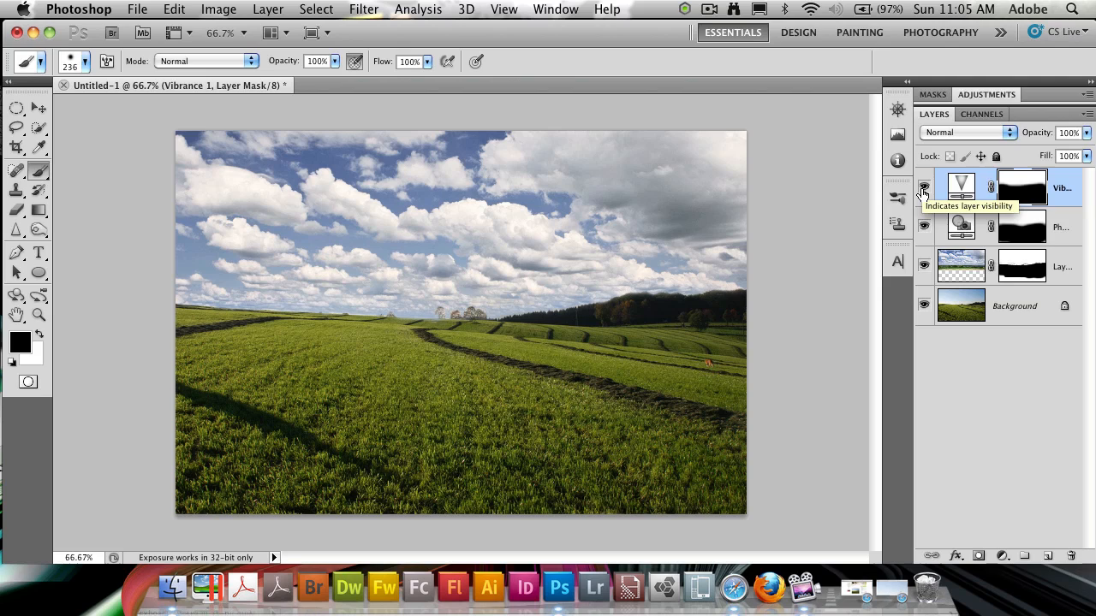